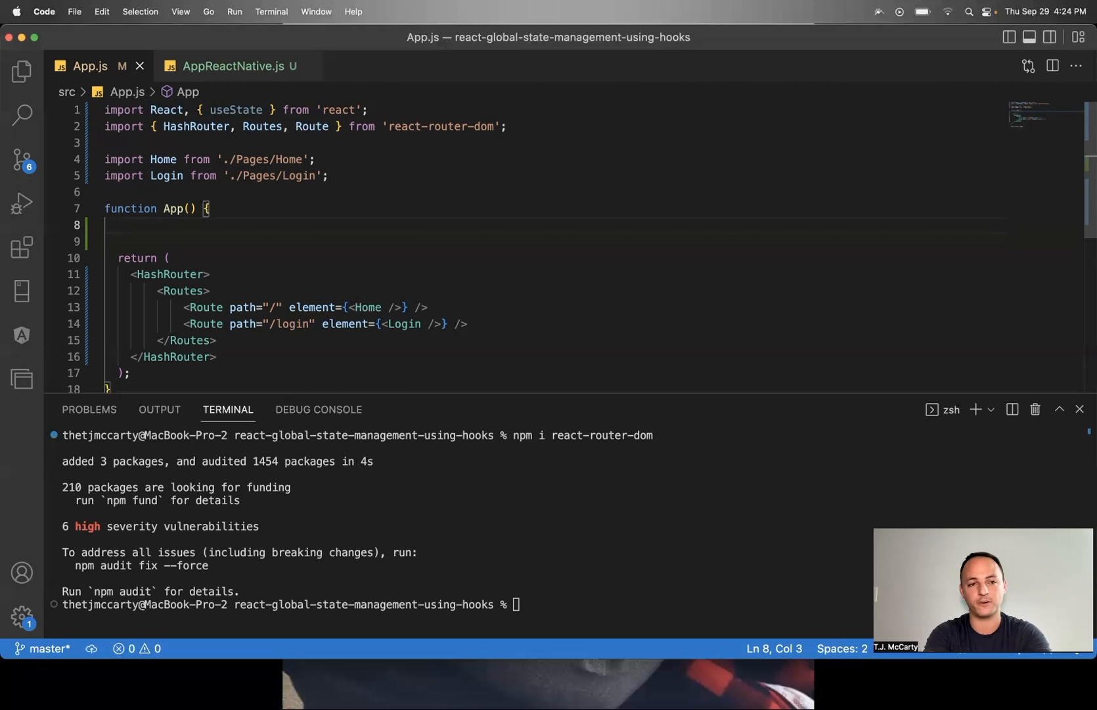
Step: Add '// hook variables' and '// GlobalState object' comments inside the App function
{"action": "type", "text": "// hook variables"}
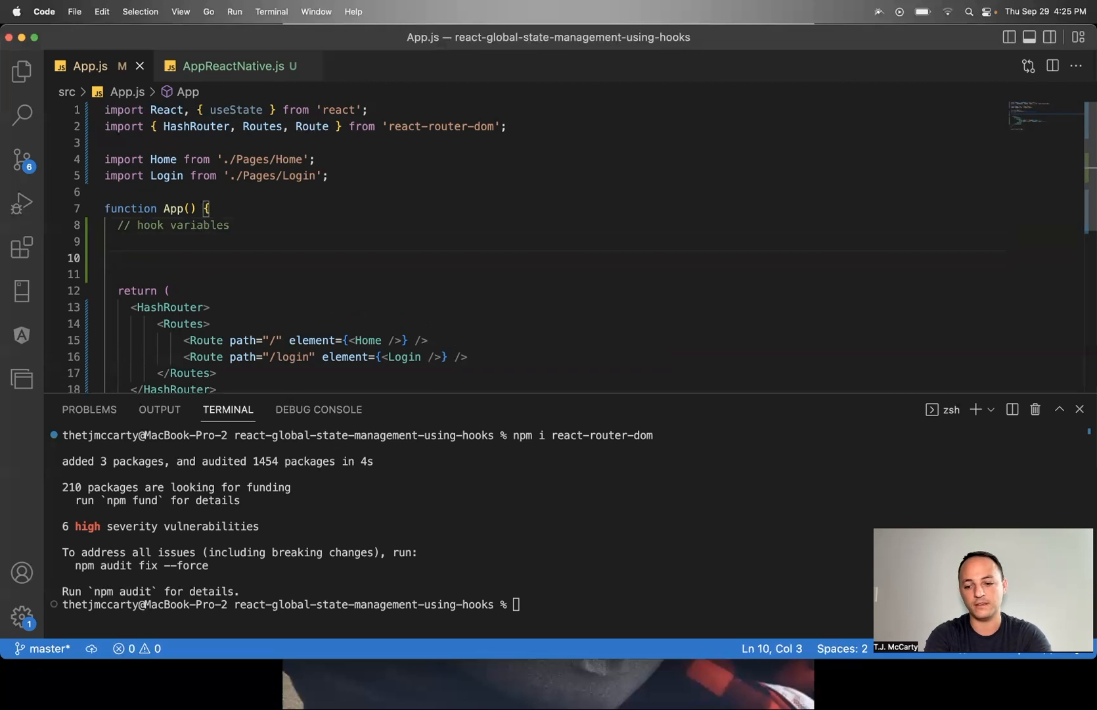
{"action": "type", "text": "// Glo"}
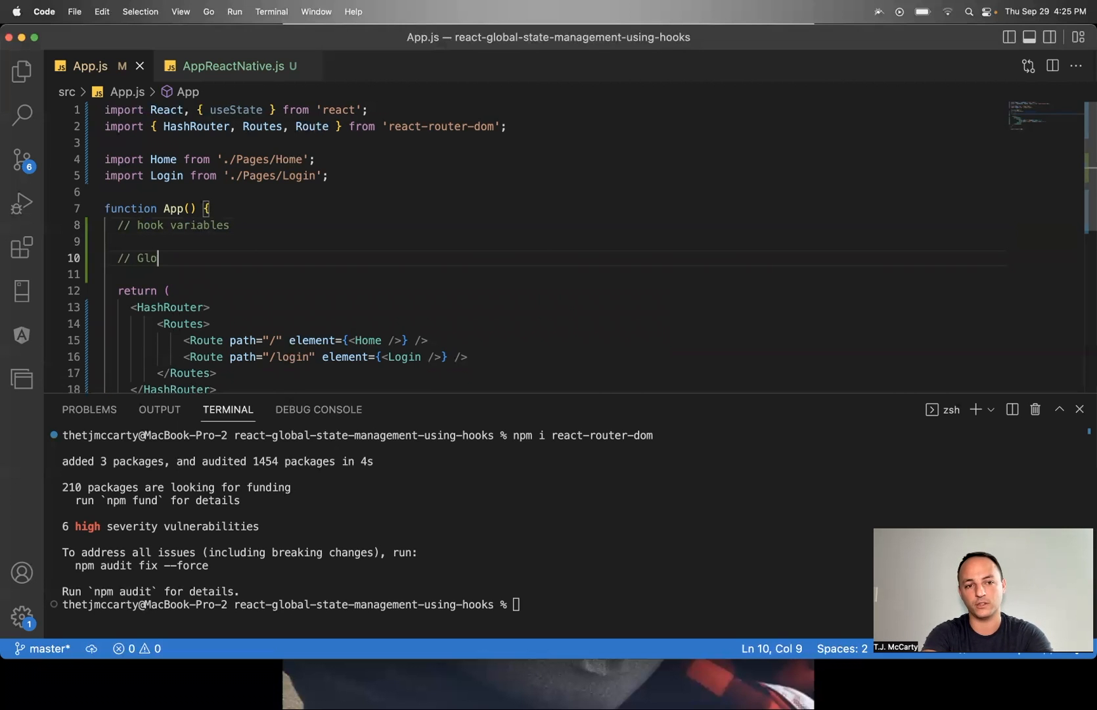
{"action": "type", "text": "balState"}
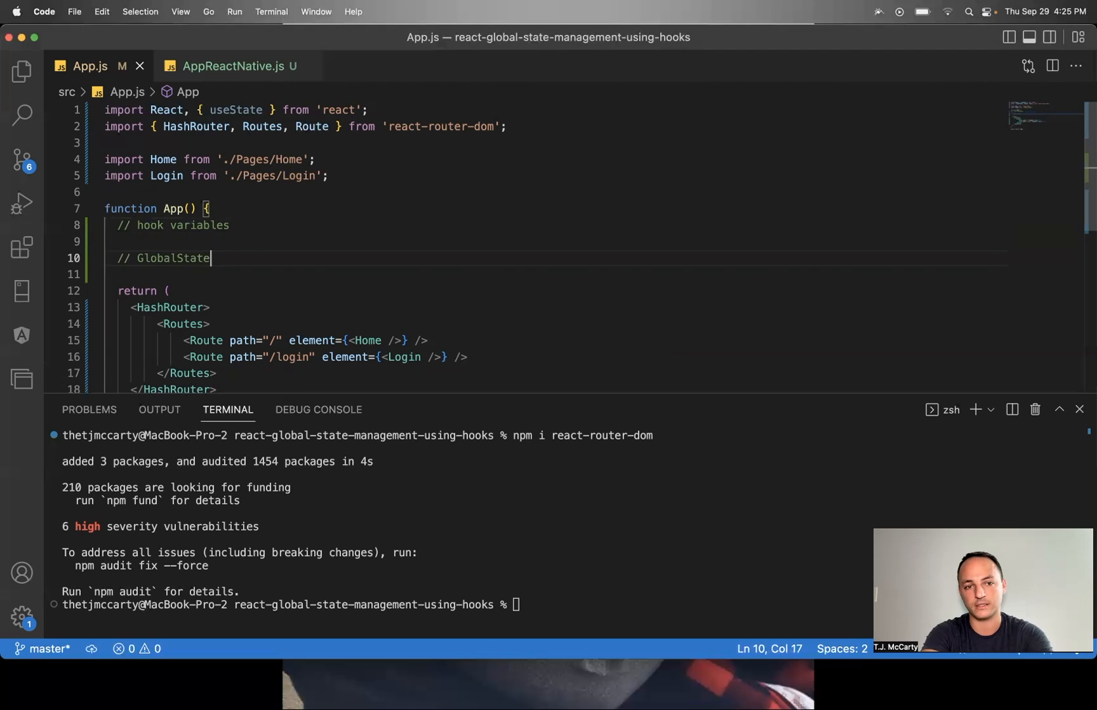
{"action": "type", "text": "object"}
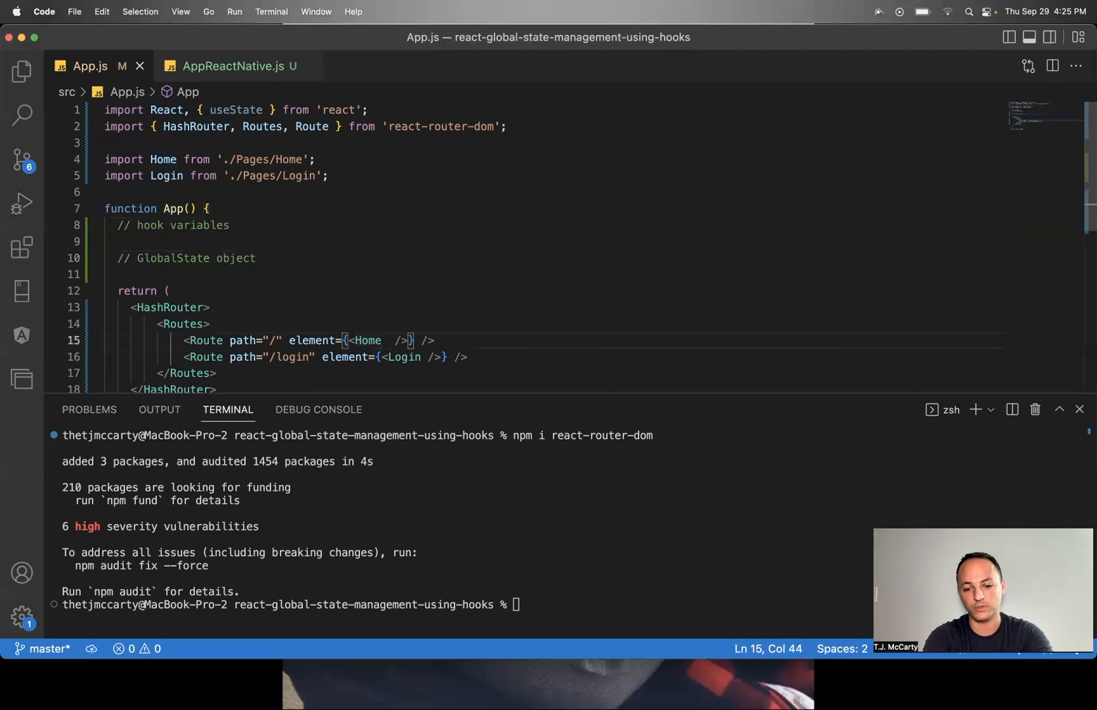
Step: Remove the test GlobalState prop from Home and add a blank line below the comment
{"action": "type", "text": "Global"}
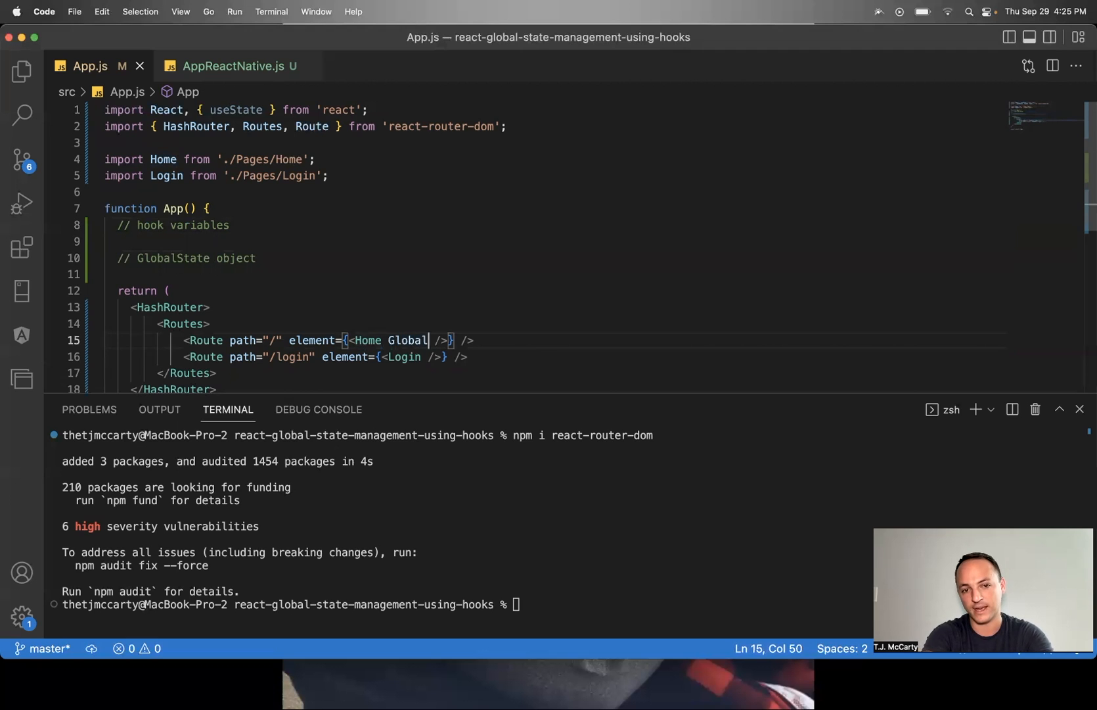
{"action": "type", "text": "State"}
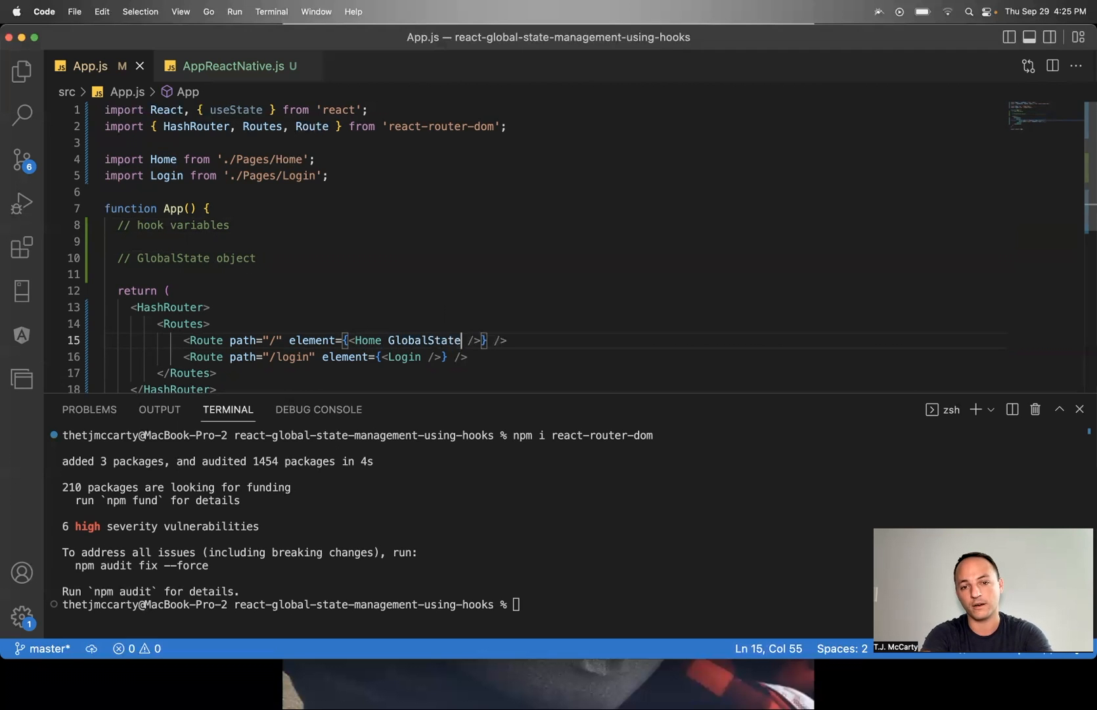
{"action": "key", "text": "backspace"}
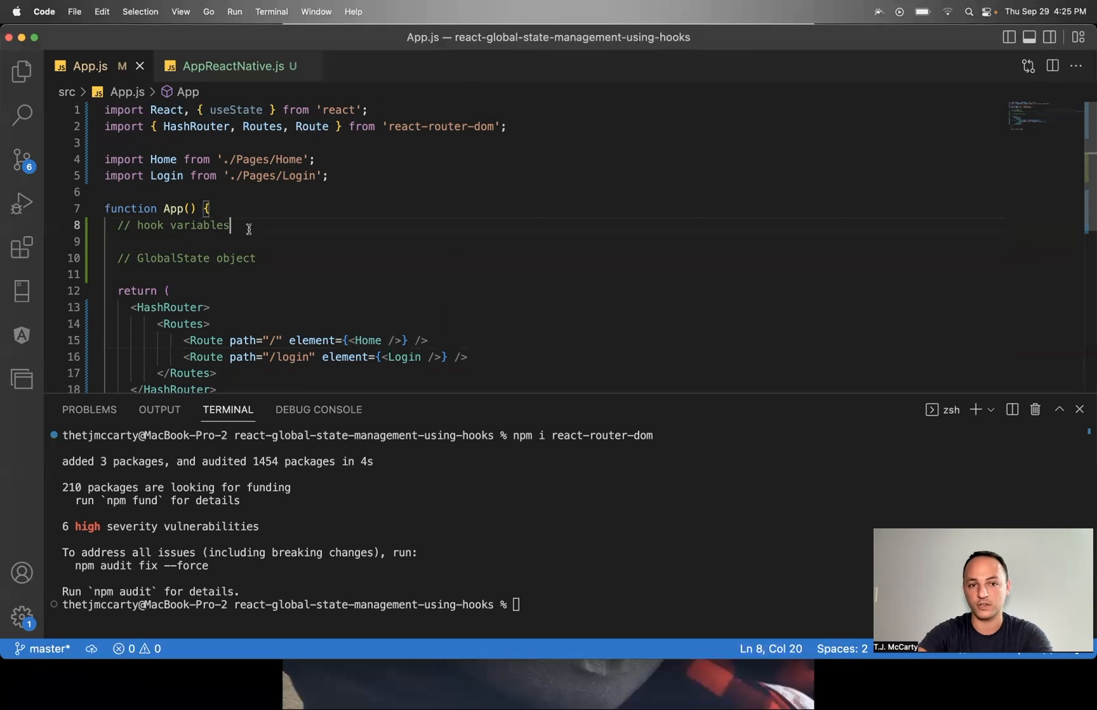
{"action": "key", "text": "Enter"}
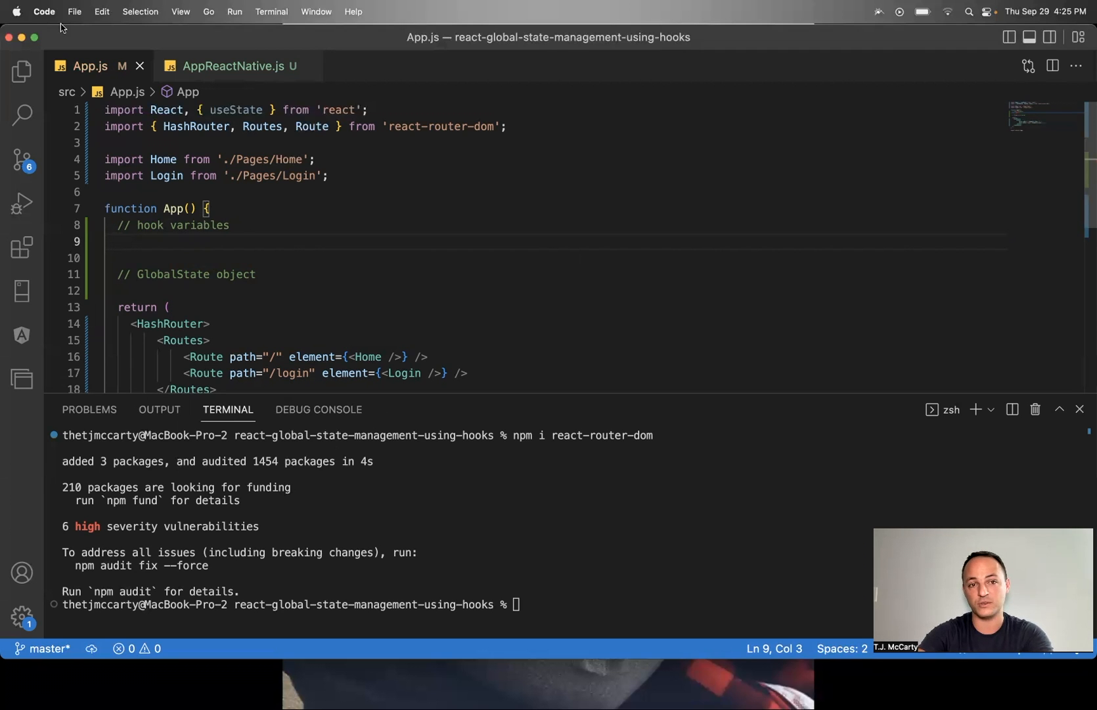
Step: Declare const [varN, setVarN] = useState hooks for var1–var4 with [], '', 0 and {}
{"action": "type", "text": "const ["}
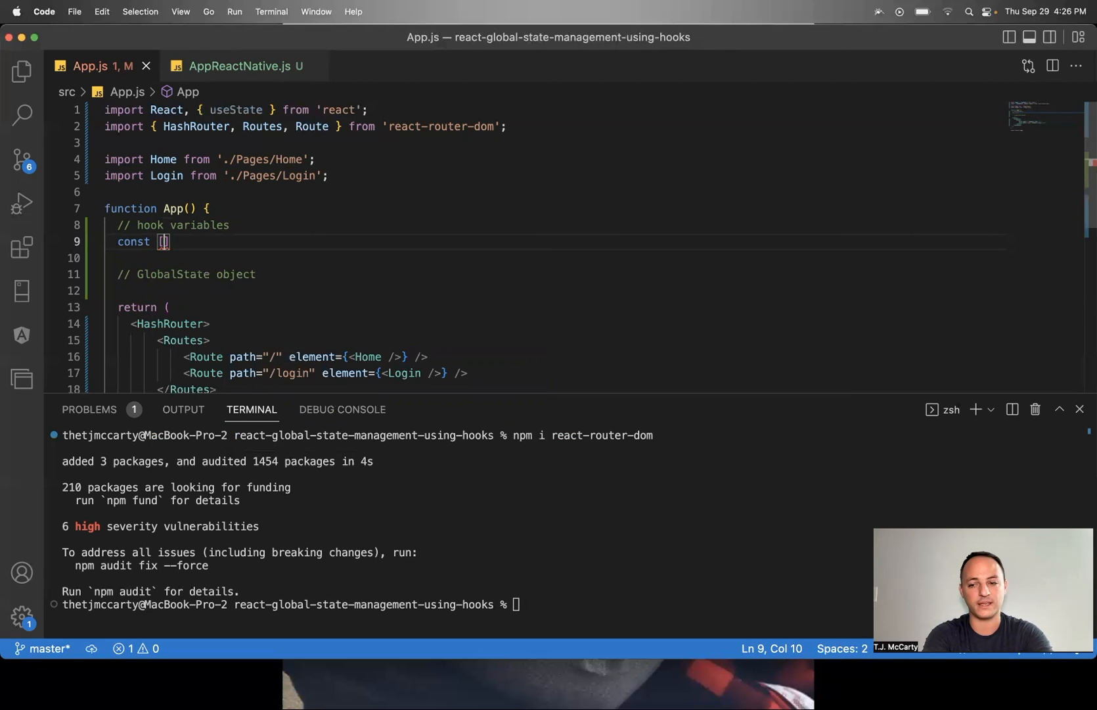
{"action": "type", "text": "var1,"}
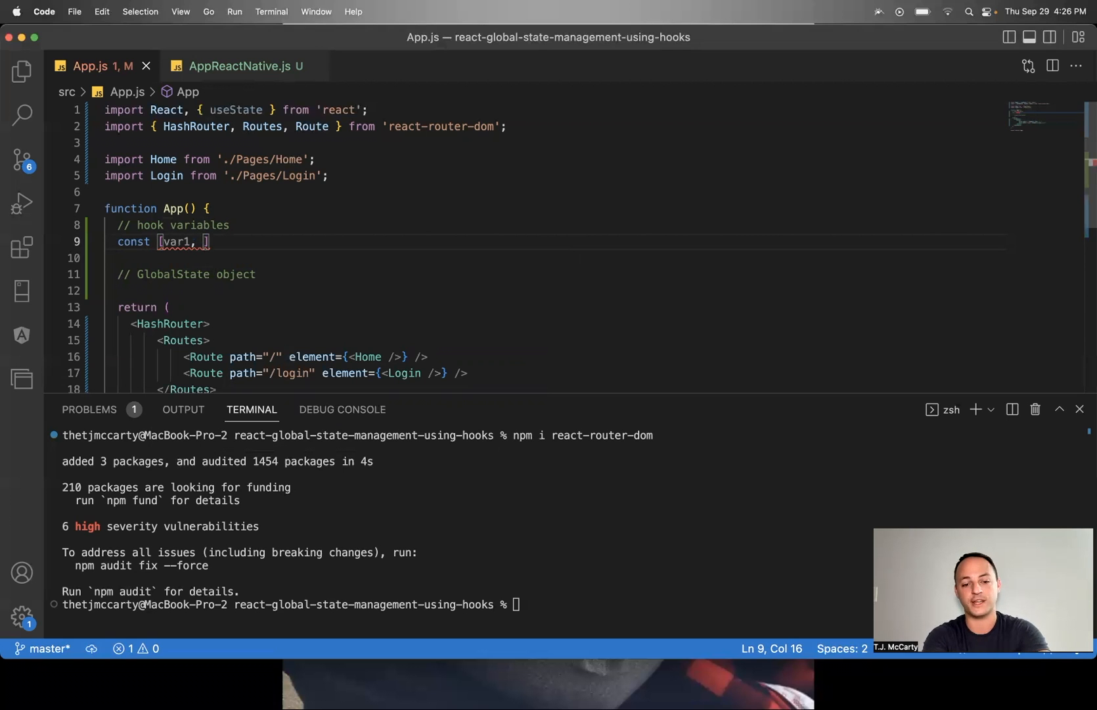
{"action": "type", "text": "setVar1"}
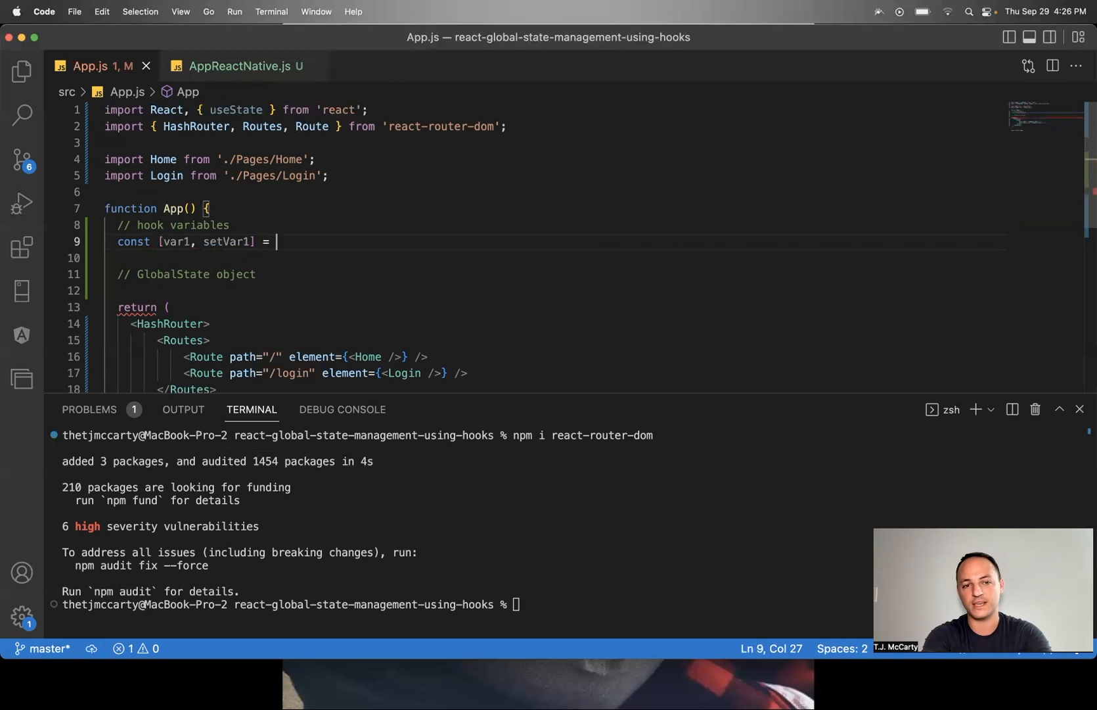
{"action": "type", "text": "useState("}
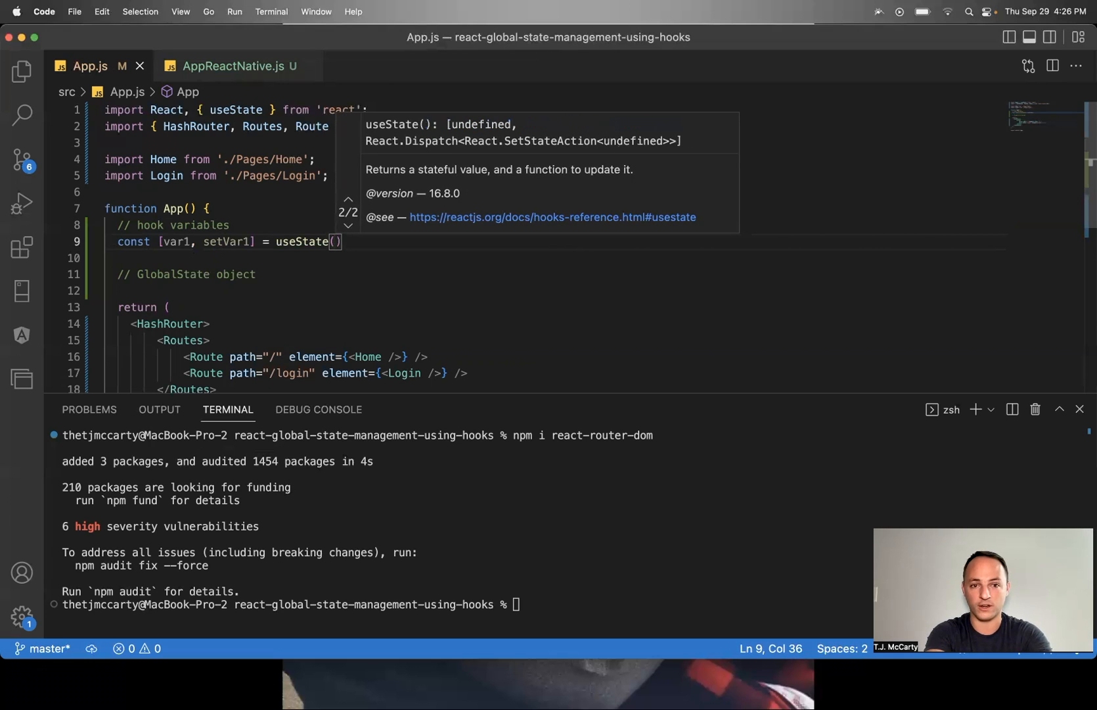
{"action": "type", "text": "{"}
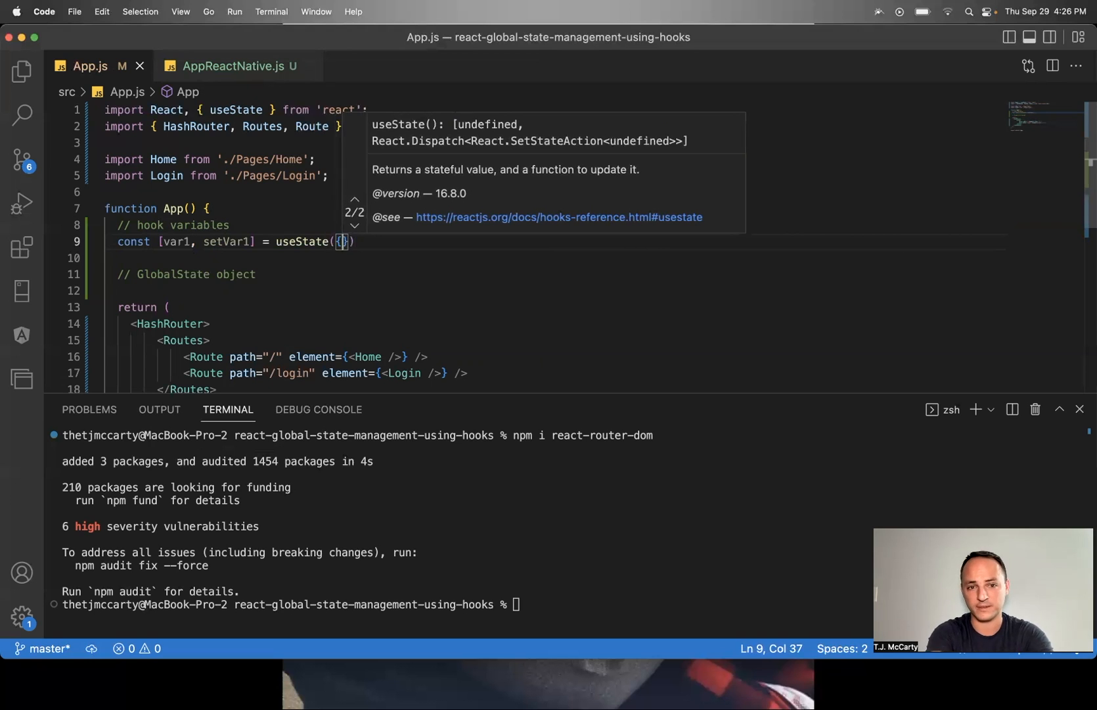
{"action": "key", "text": "Backspace"}
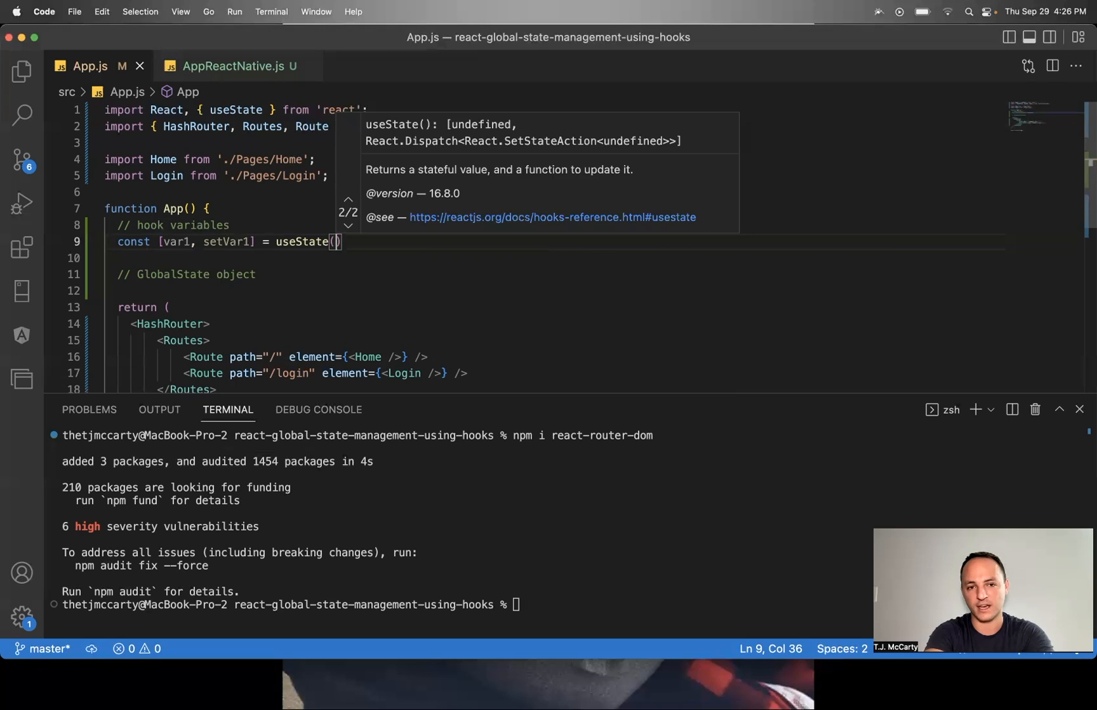
{"action": "type", "text": "([]);"}
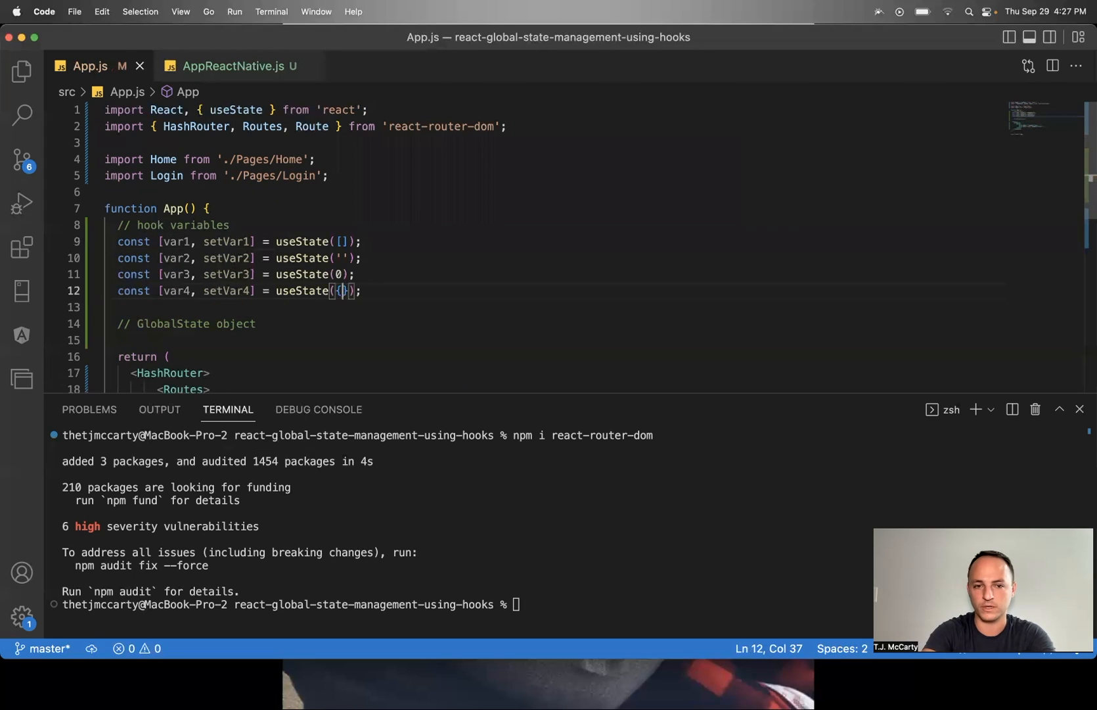
Step: Type const GlobalState = { } under the '// GlobalState object' comment
{"action": "scroll", "scroll_direction": "down", "scroll_amount": 3}
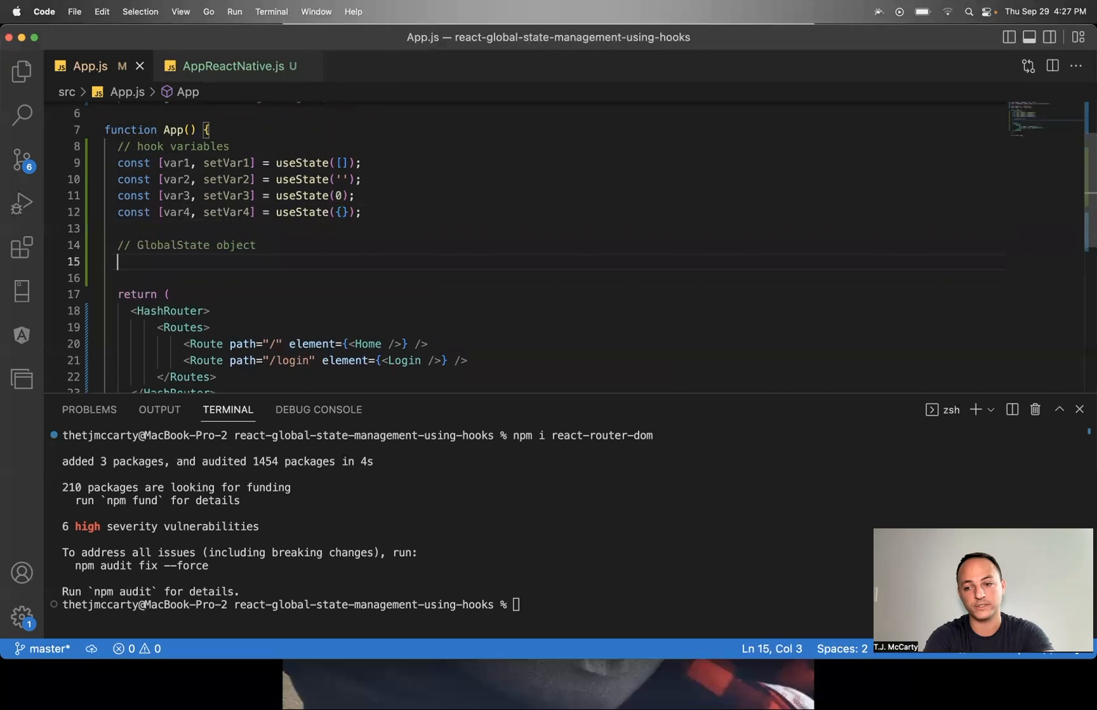
{"action": "type", "text": "const"}
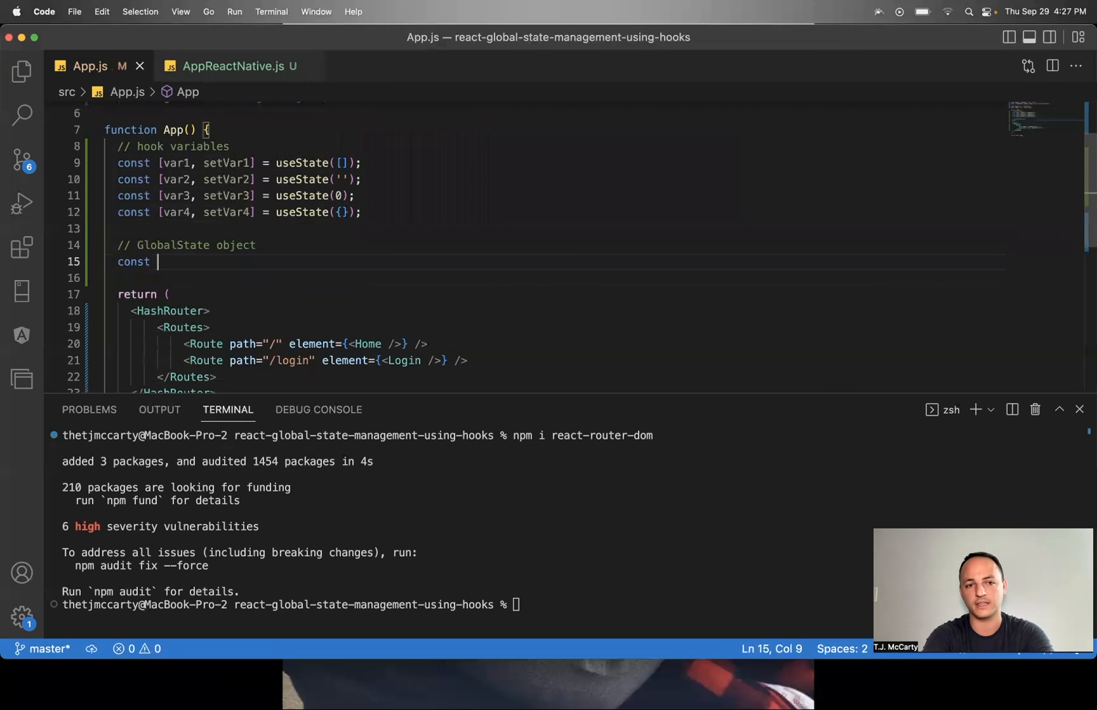
{"action": "type", "text": "GlobalState = {"}
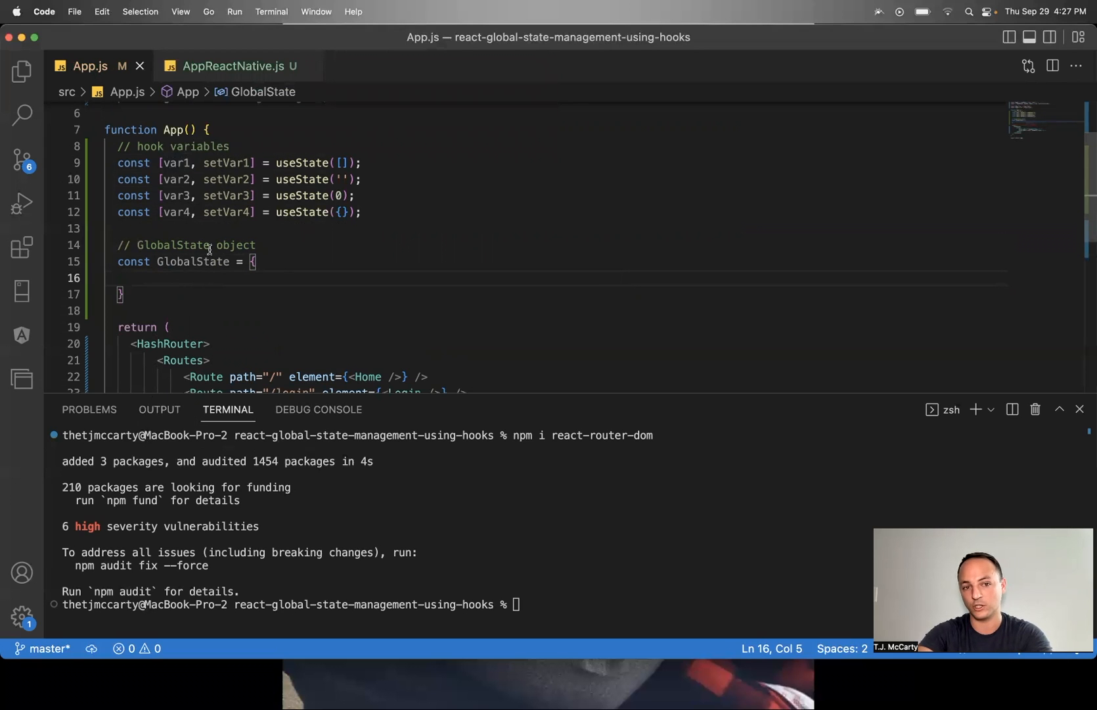
Step: List var1, setVar1 through var4, setVar4 on separate lines inside the GlobalState braces
{"action": "left_click_drag", "start_coordinate": [162, 163], "coordinate": [258, 162]}
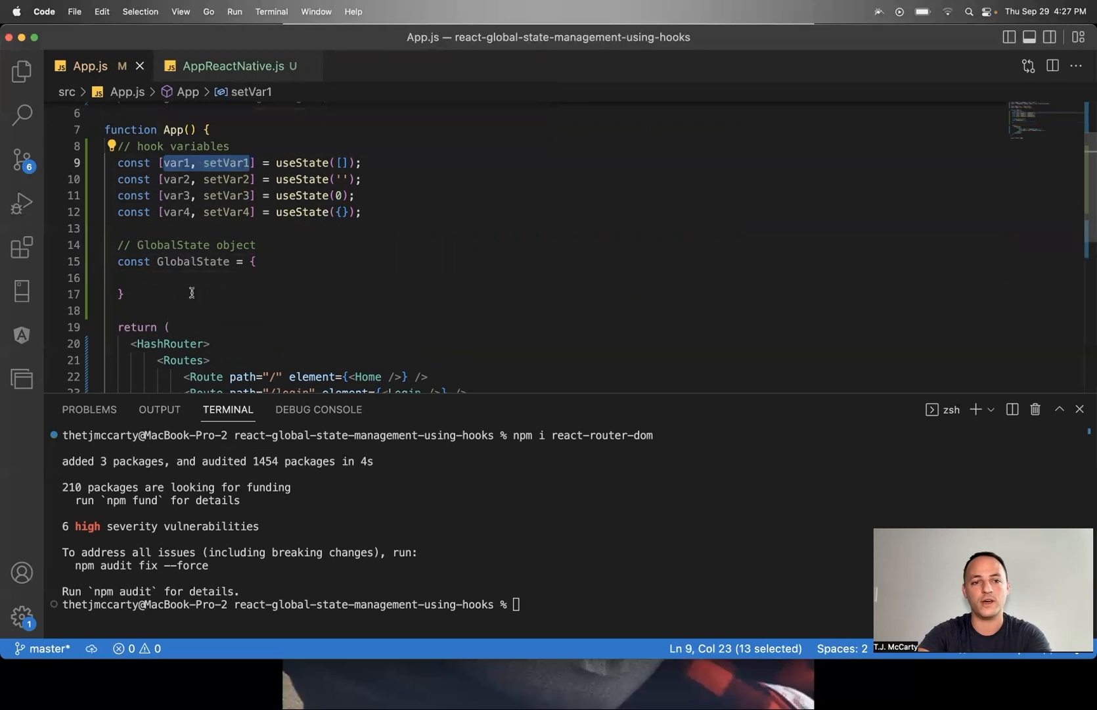
{"action": "type", "text": "var1, setVar1"}
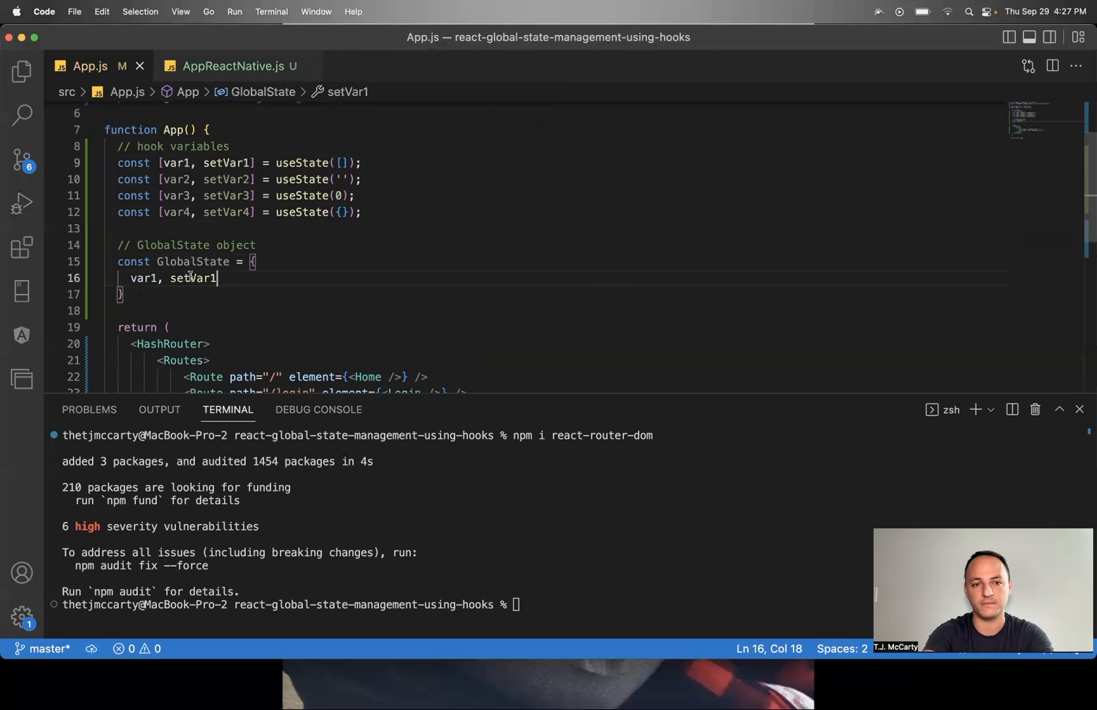
{"action": "key", "text": "Enter"}
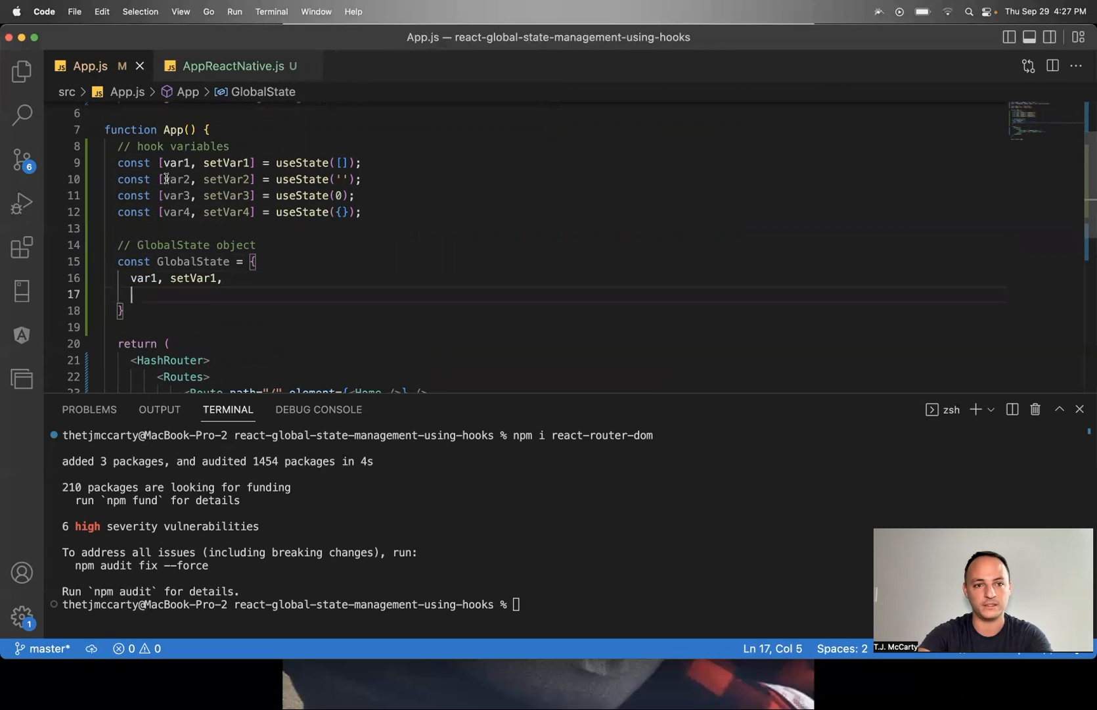
{"action": "type", "text": "var2, setVar2,"}
{"action": "type", "text": "var4, setVar4"}
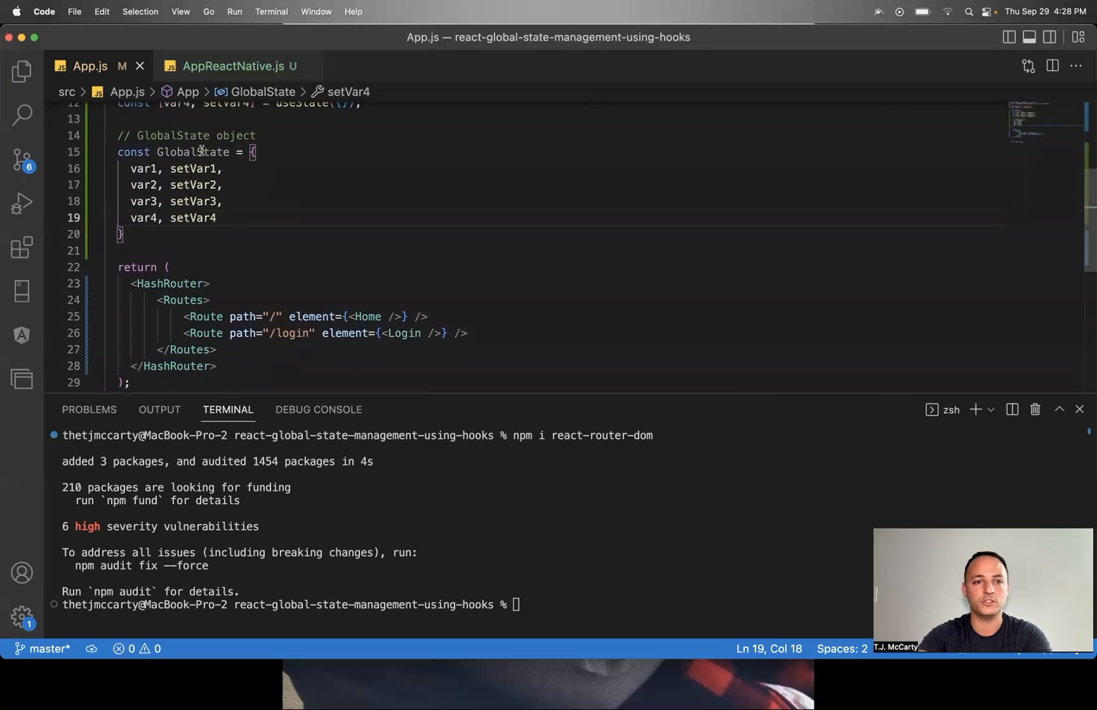
{"action": "double_click", "coordinate": [193, 152]}
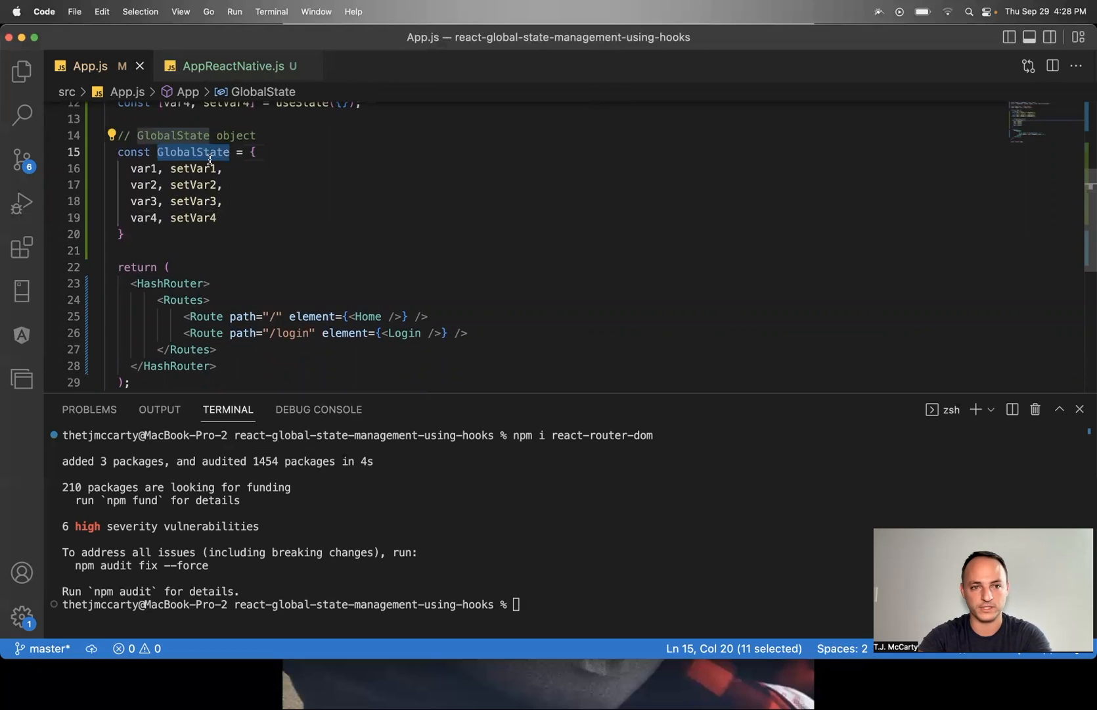
{"action": "scroll", "scroll_direction": "down", "scroll_amount": 3}
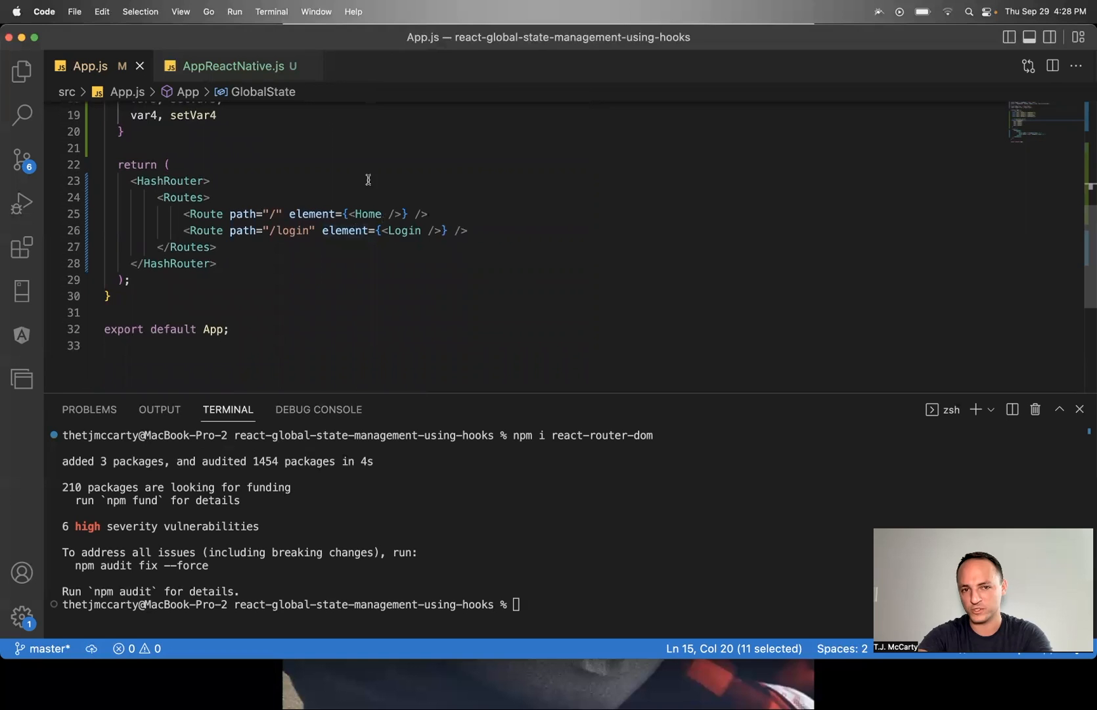
{"action": "mouse_move", "coordinate": [337, 278]}
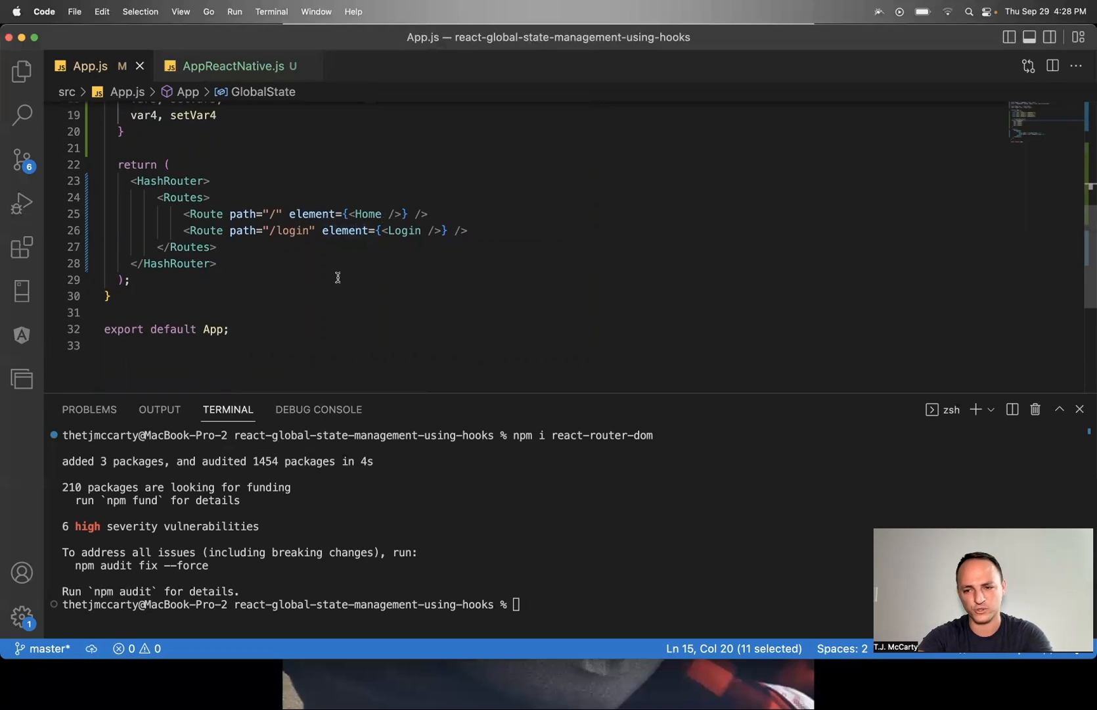
Step: Add GlobalState={GlobalState} to the Home and Login routes, then switch to AppReactNative.js
{"action": "left_click", "coordinate": [391, 213]}
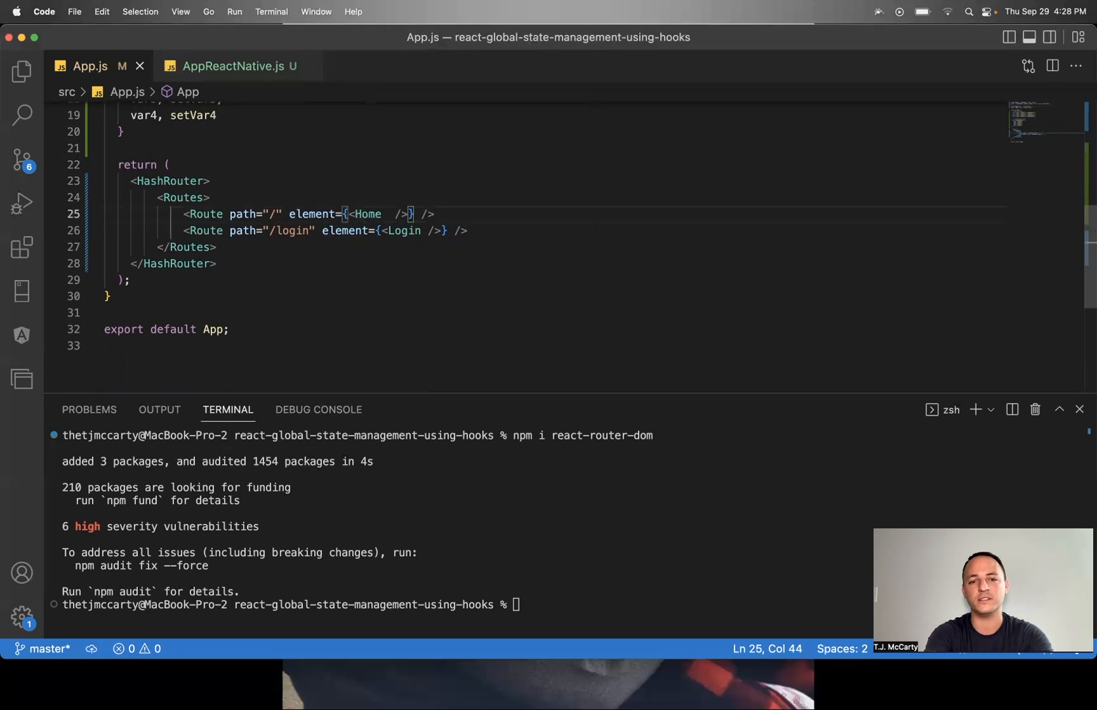
{"action": "type", "text": "GlobalState="}
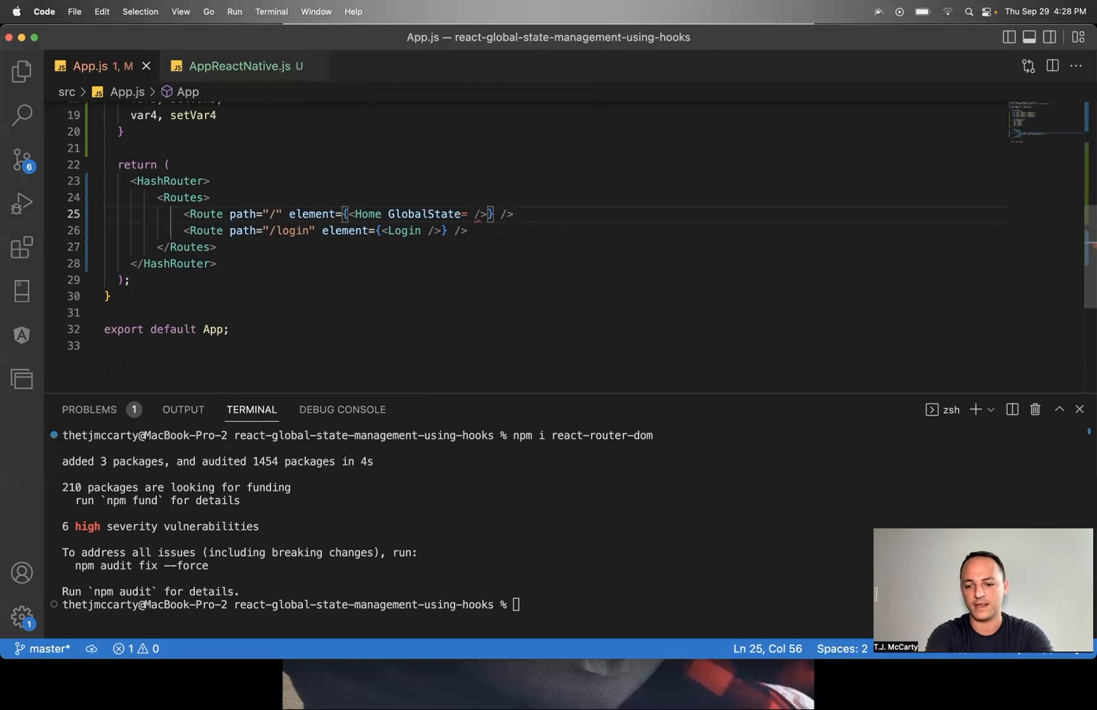
{"action": "type", "text": "{GlobalState}"}
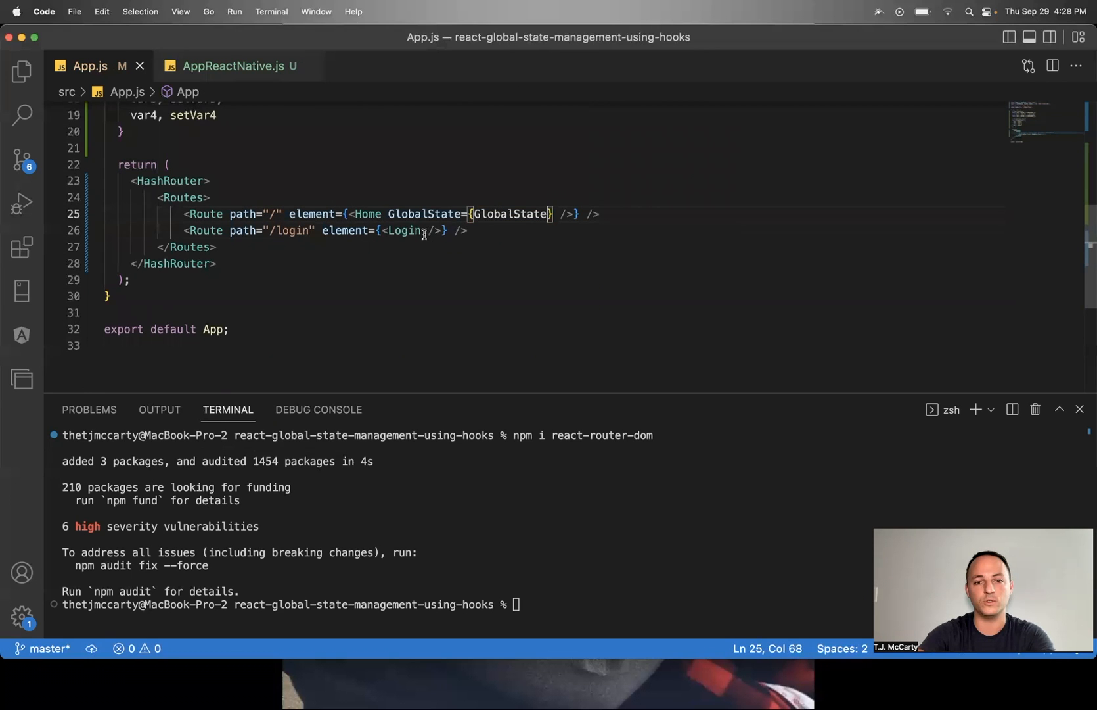
{"action": "type", "text": "GlobalState={GlobalState}"}
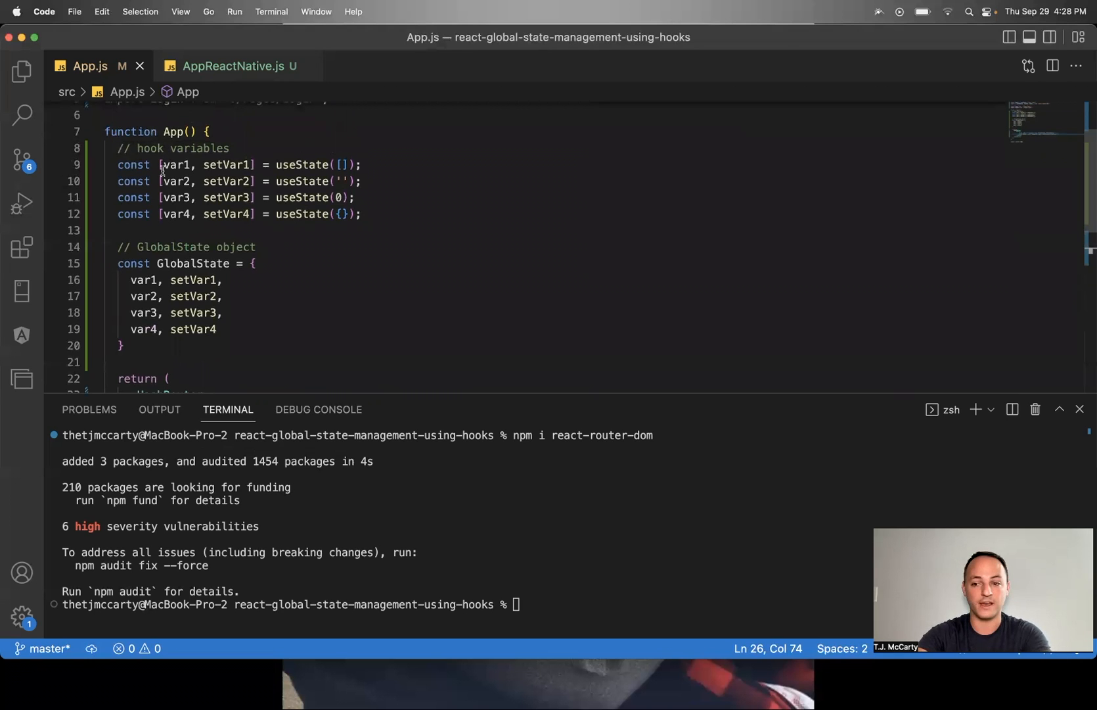
{"action": "mouse_move", "coordinate": [478, 249]}
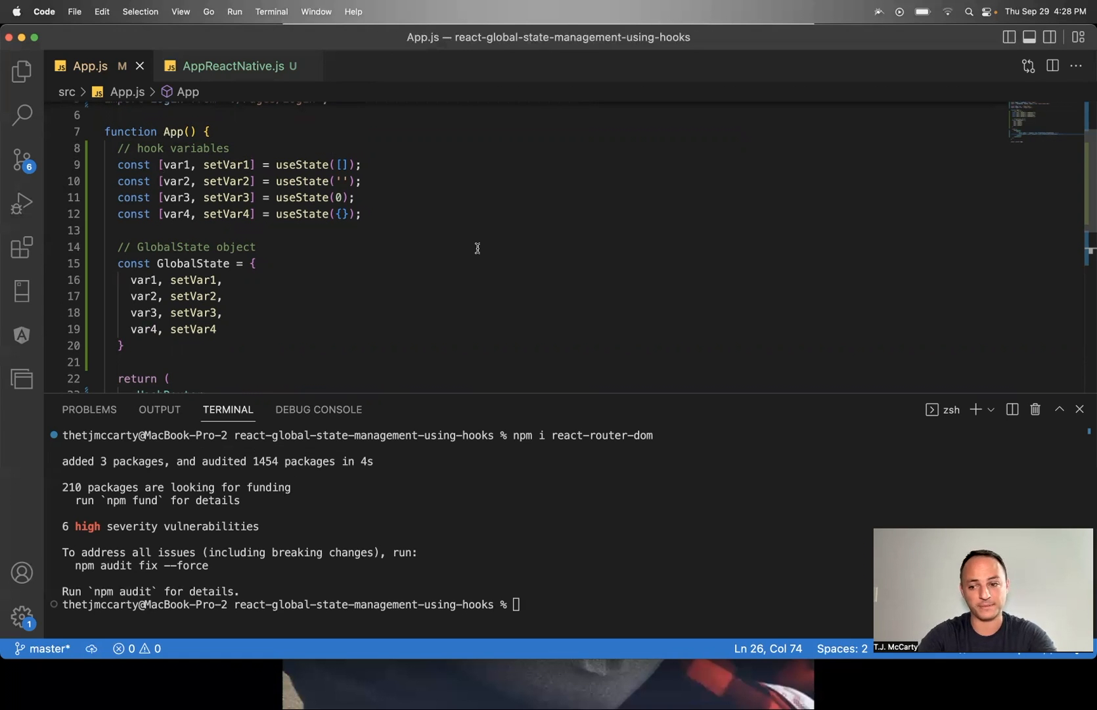
{"action": "left_click", "coordinate": [231, 66]}
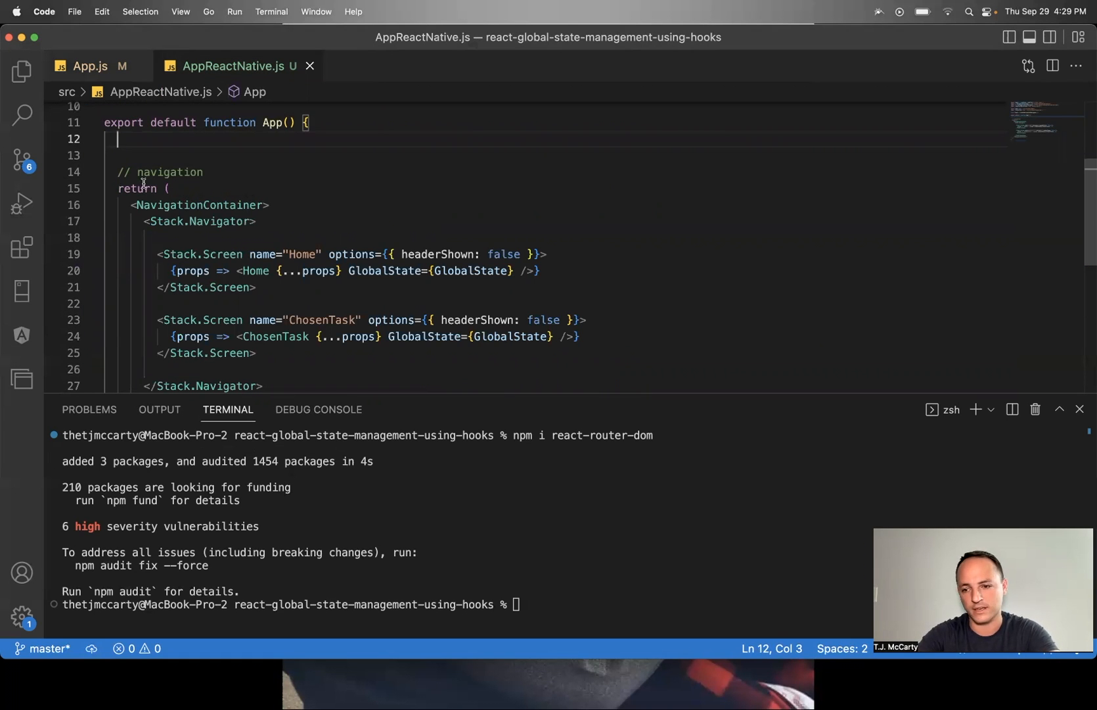
Step: Paste the var1–var4 useState hooks and the GlobalState object into App() in AppReactNative.js
{"action": "scroll", "scroll_direction": "down", "scroll_amount": 3}
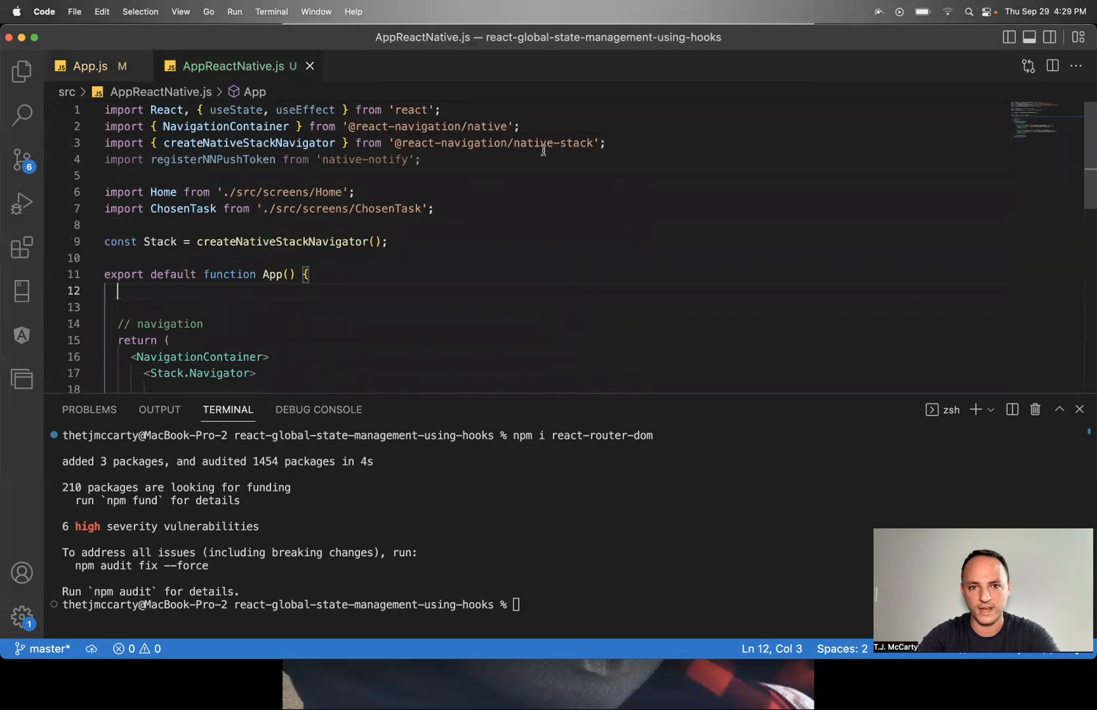
{"action": "scroll", "scroll_direction": "down", "scroll_amount": 3}
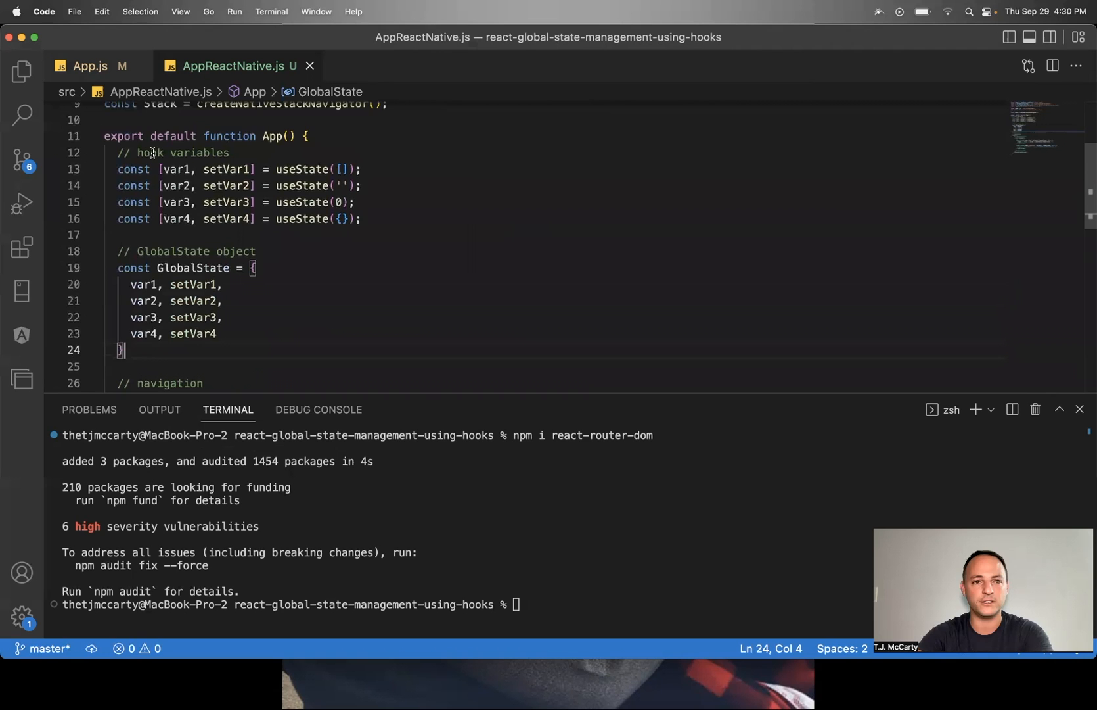
{"action": "mouse_move", "coordinate": [244, 185]}
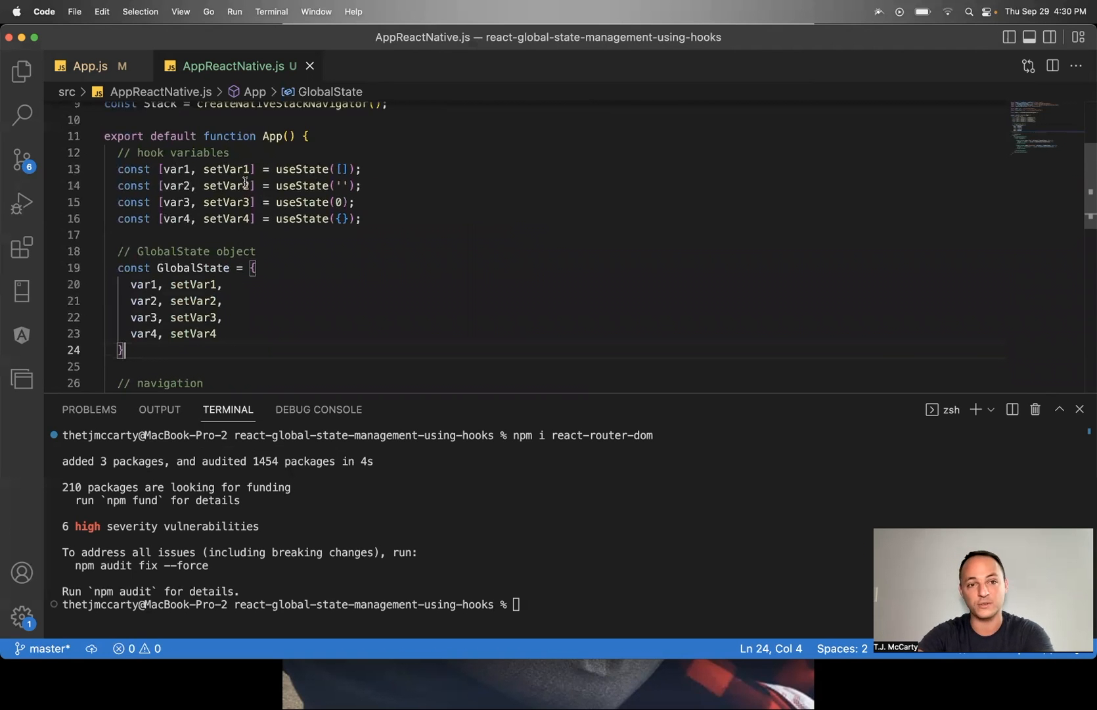
{"action": "scroll", "scroll_direction": "down", "scroll_amount": 3}
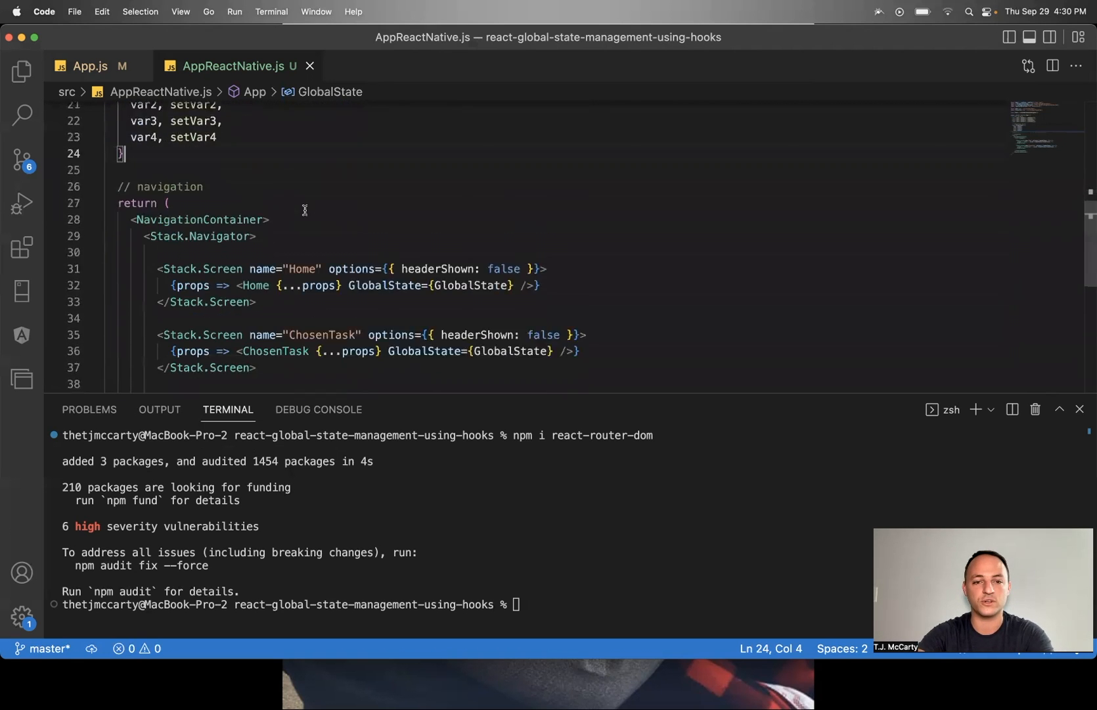
{"action": "scroll", "scroll_direction": "down", "scroll_amount": 3}
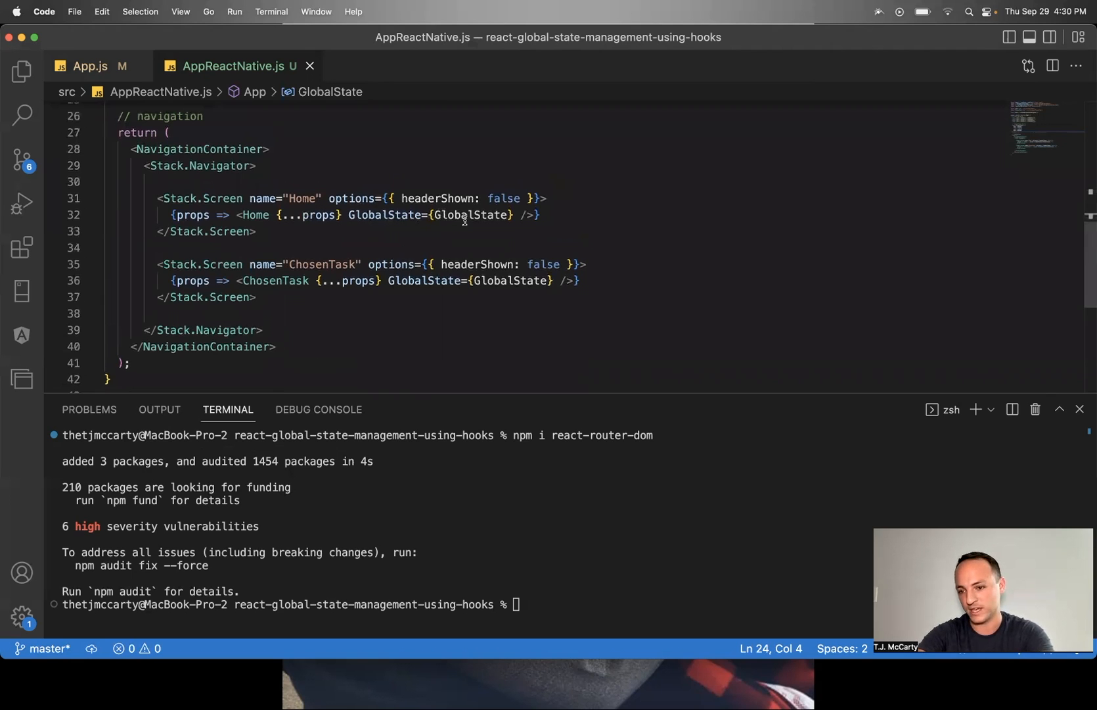
{"action": "mouse_move", "coordinate": [349, 228]}
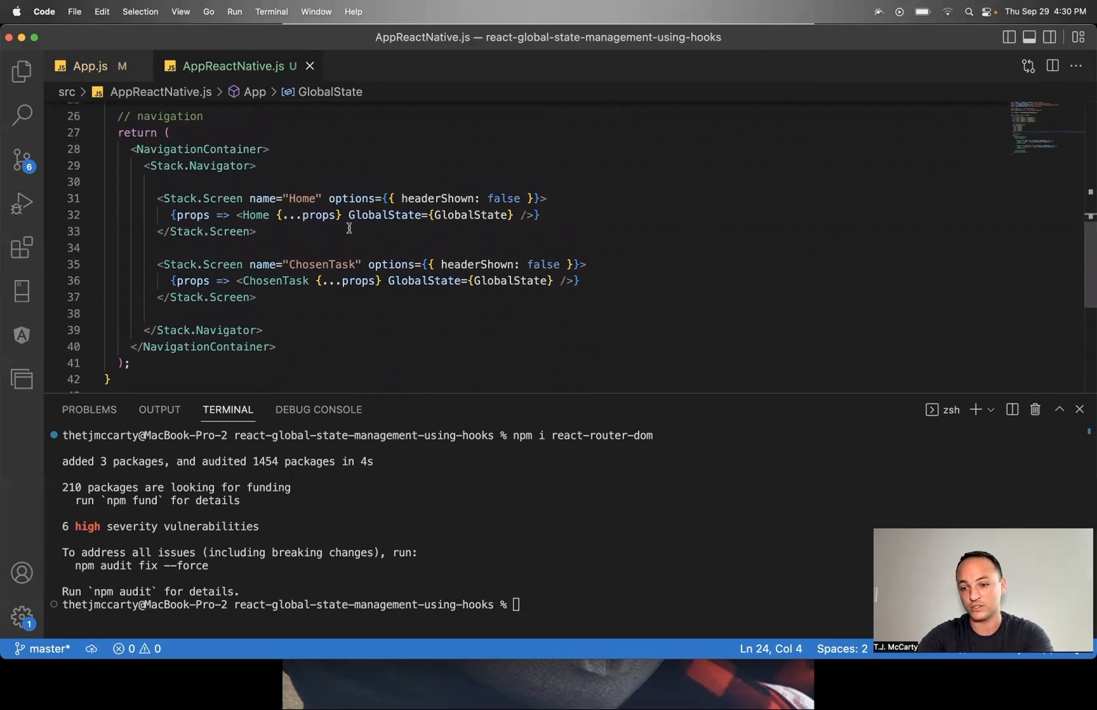
Step: Review the routes in App.js, then switch to Home.js from the Pages folder
{"action": "left_click", "coordinate": [92, 66]}
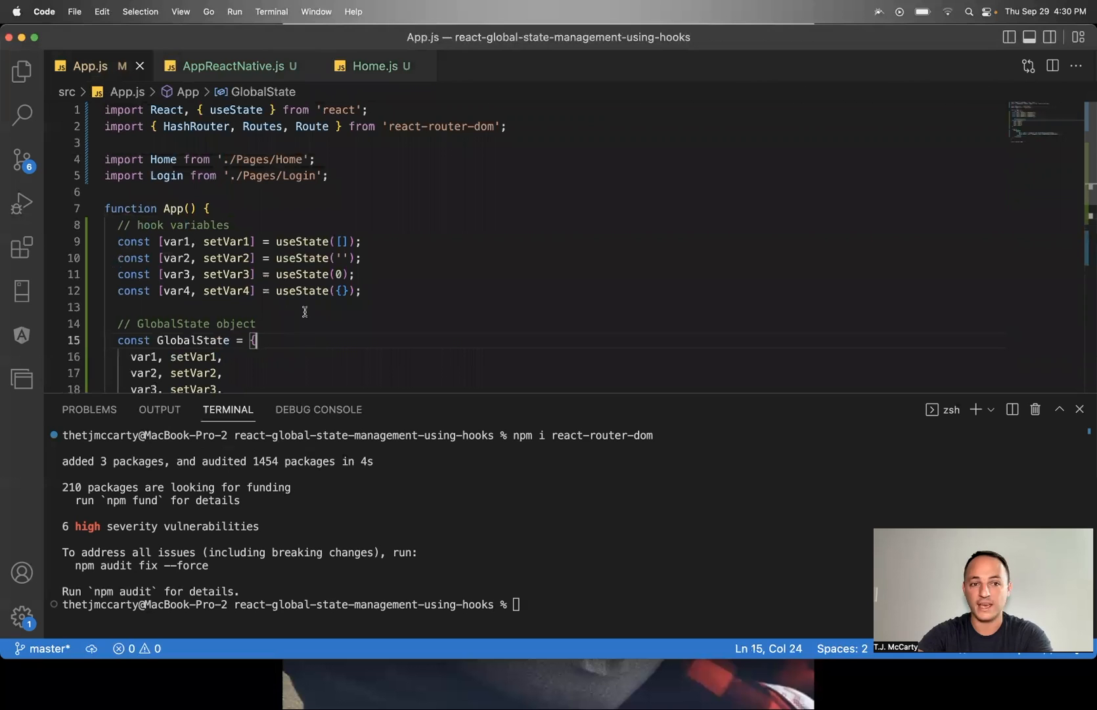
{"action": "scroll", "scroll_direction": "down", "scroll_amount": 3}
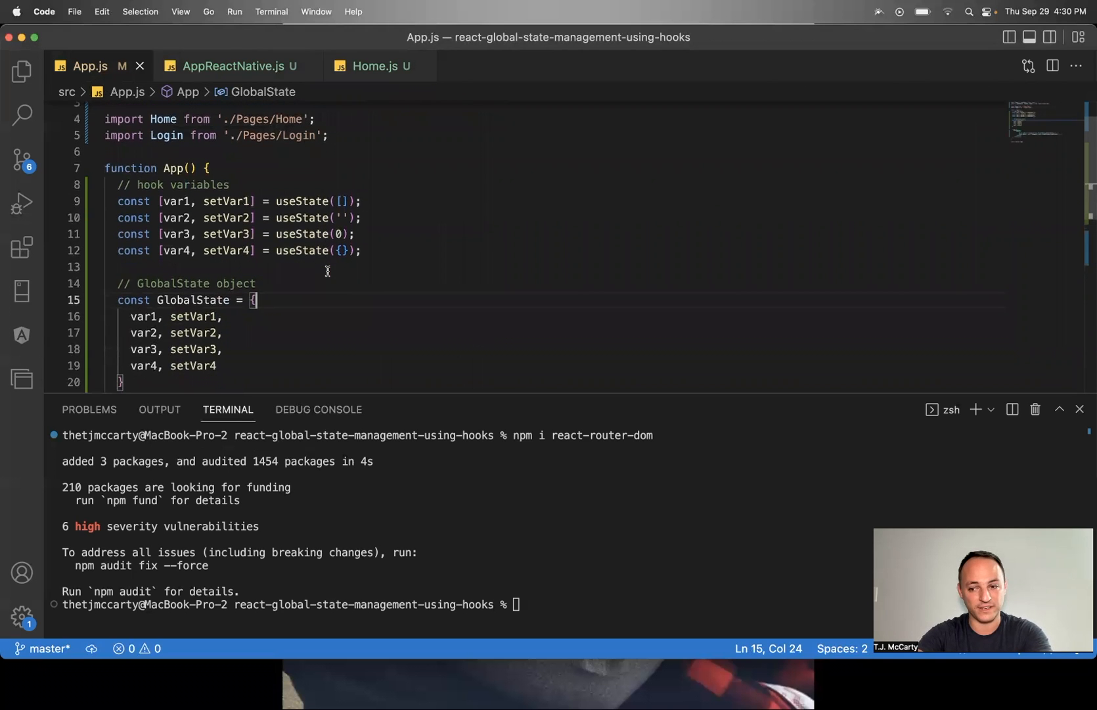
{"action": "scroll", "scroll_direction": "down", "scroll_amount": 3}
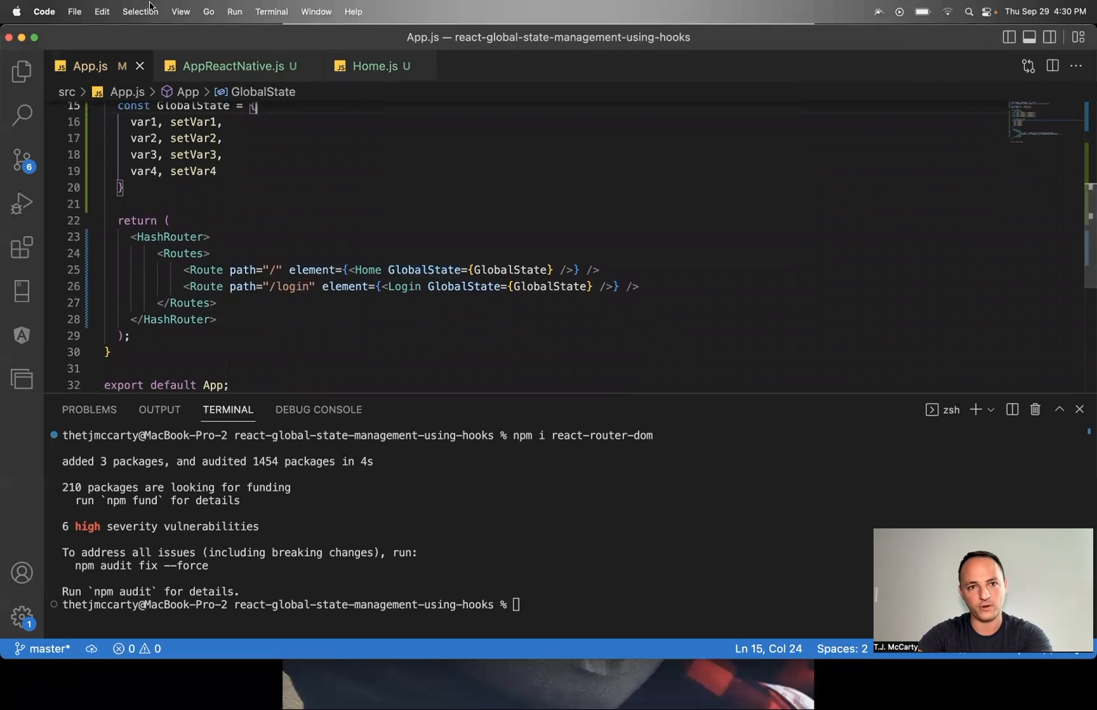
{"action": "left_click", "coordinate": [378, 66]}
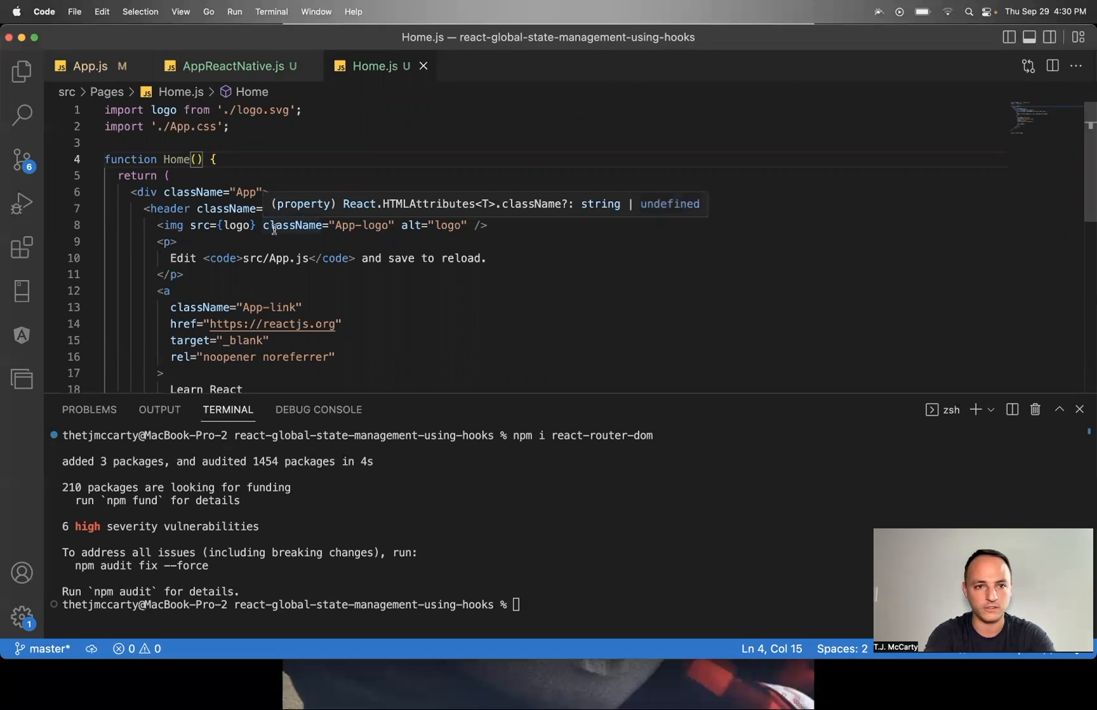
Step: Change Home() to Home({ GlobalState }) and add const { var1, setVar1, var3 } = GlobalState;
{"action": "type", "text": "{ Glo }"}
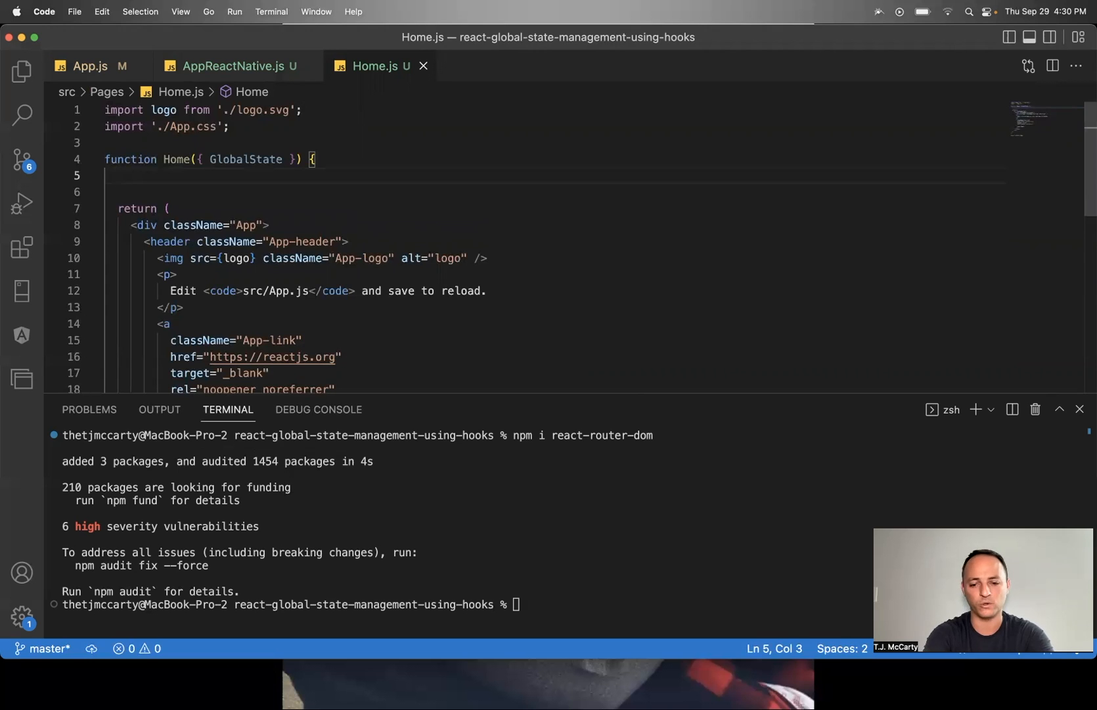
{"action": "type", "text": "const { va"}
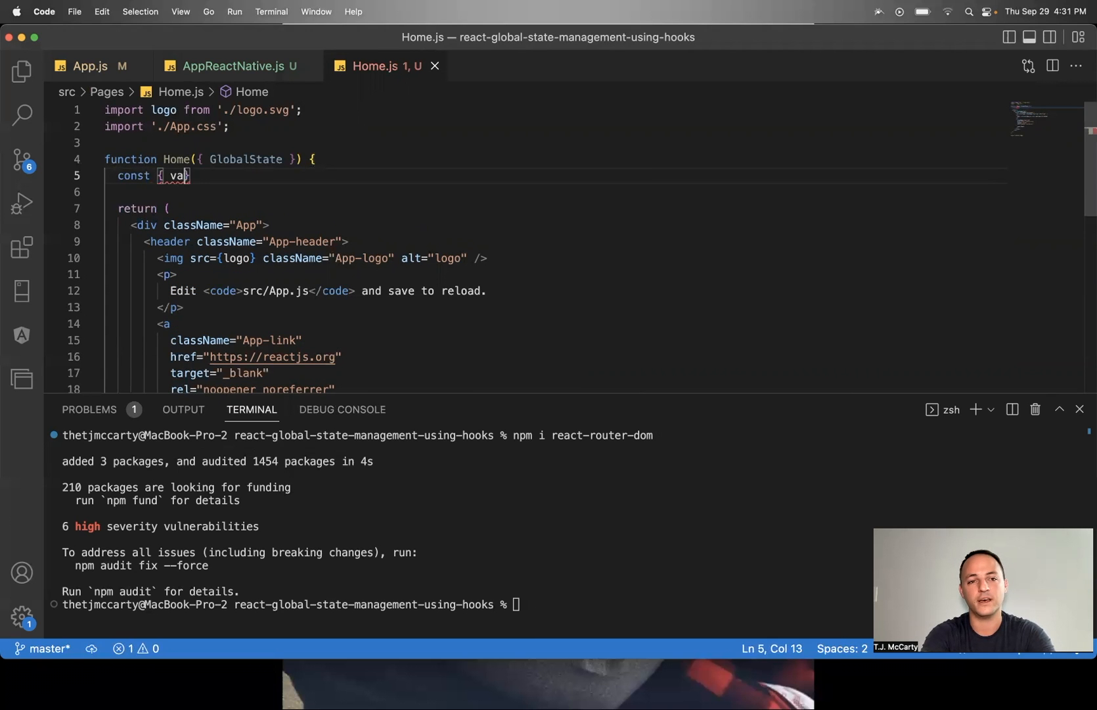
{"action": "type", "text": "r1, setVar1,"}
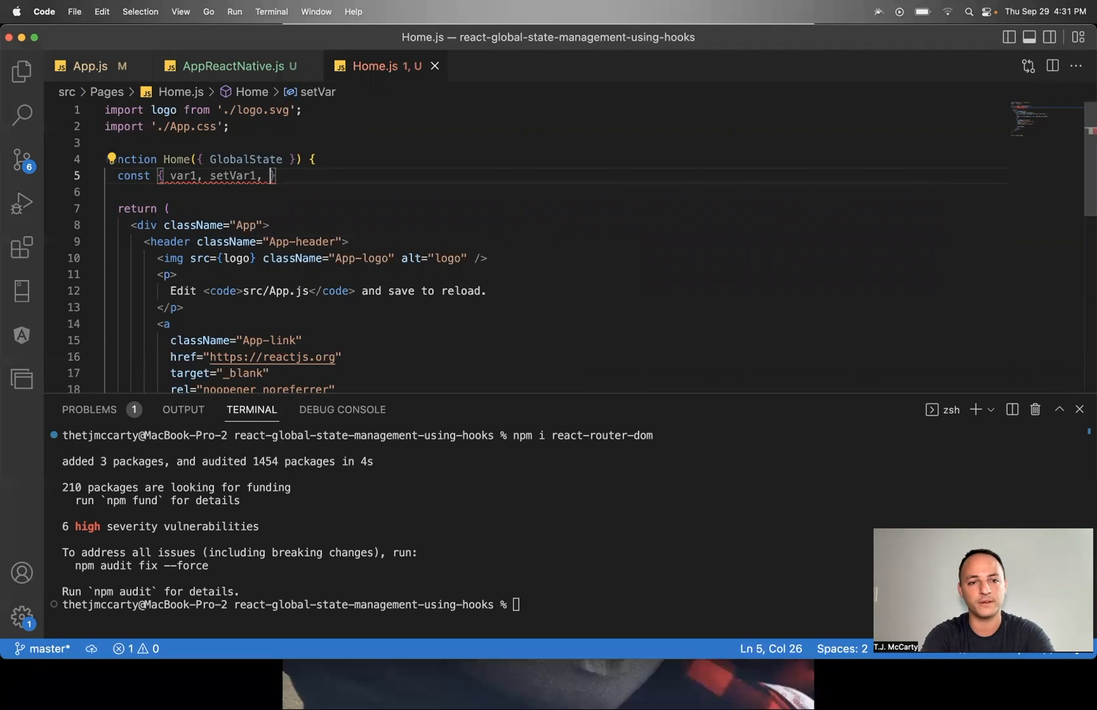
{"action": "type", "text": "var3"}
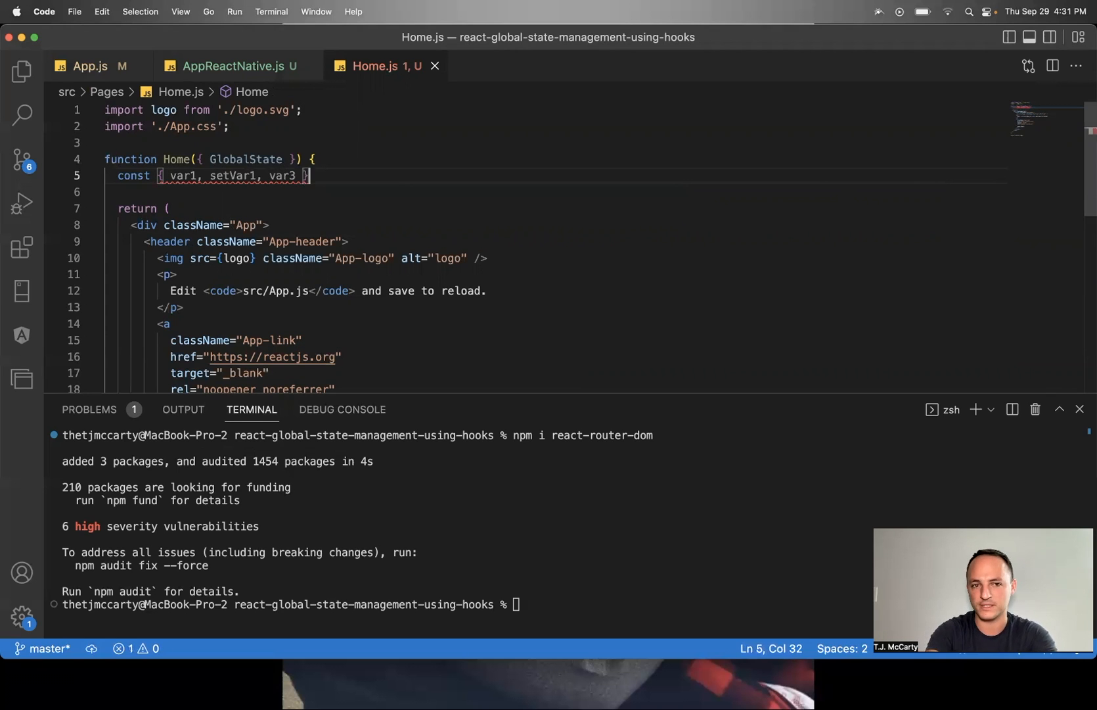
{"action": "type", "text": "="}
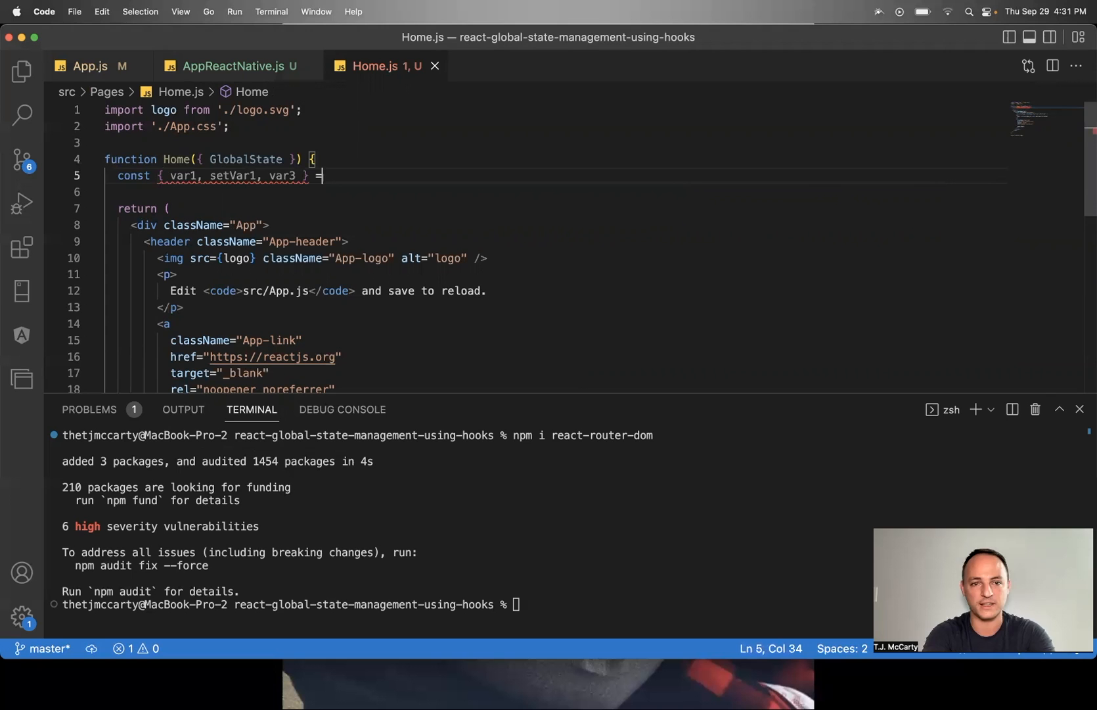
{"action": "type", "text": "GlobalState"}
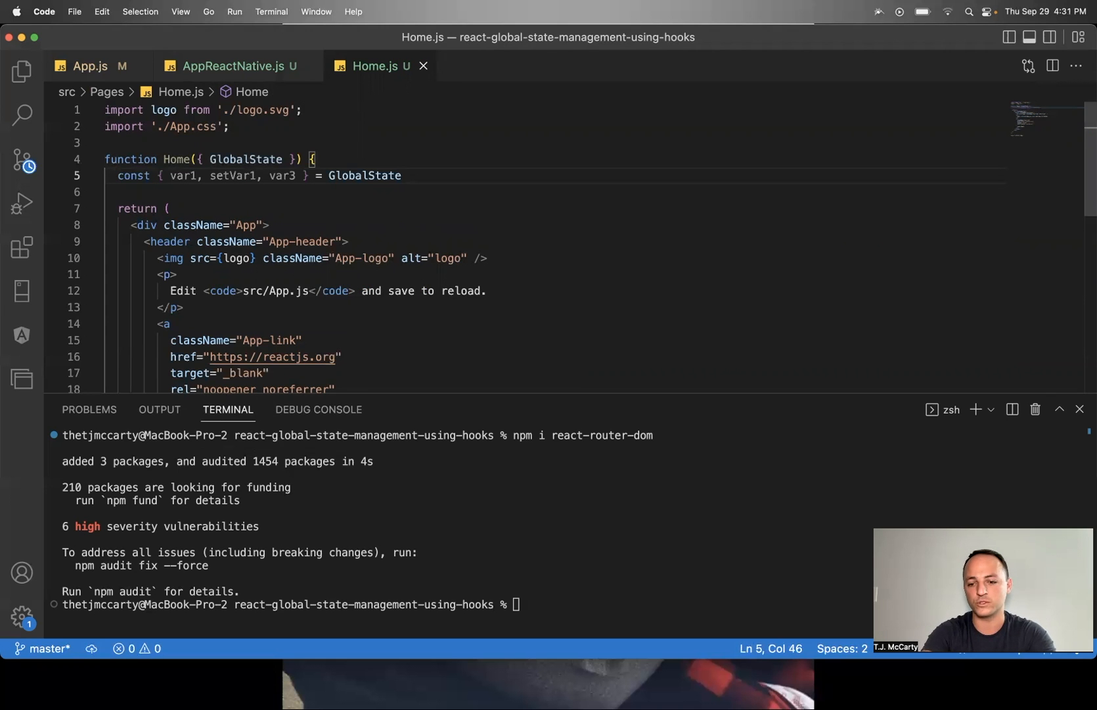
{"action": "type", "text": ";"}
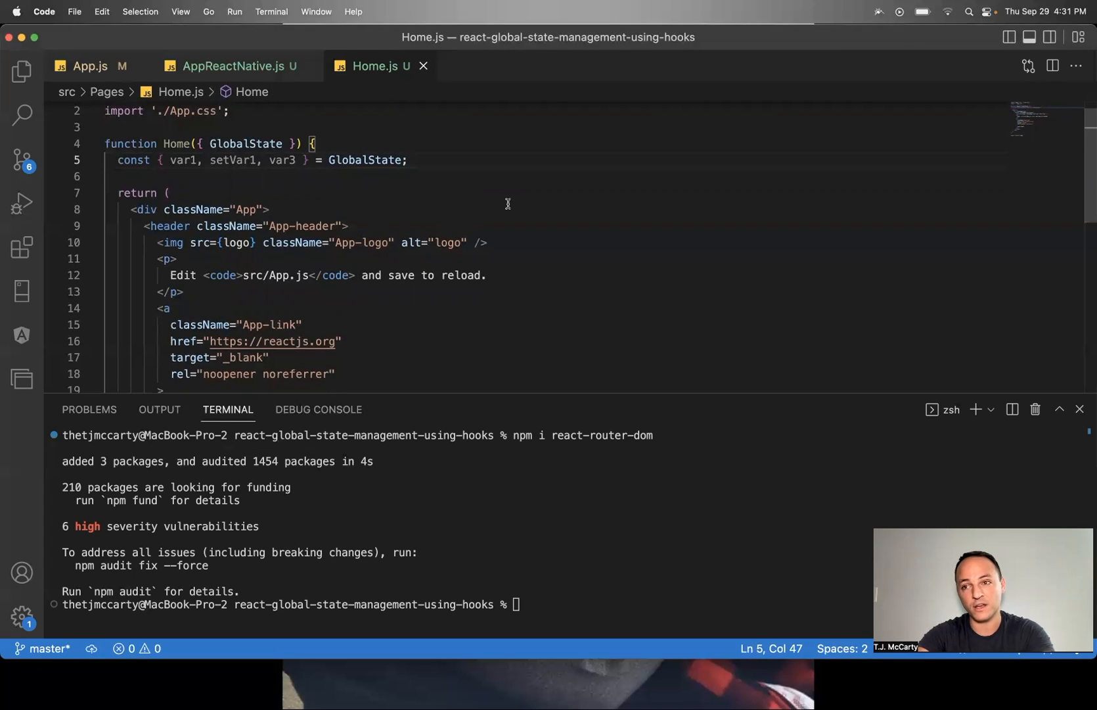
{"action": "mouse_move", "coordinate": [100, 67]}
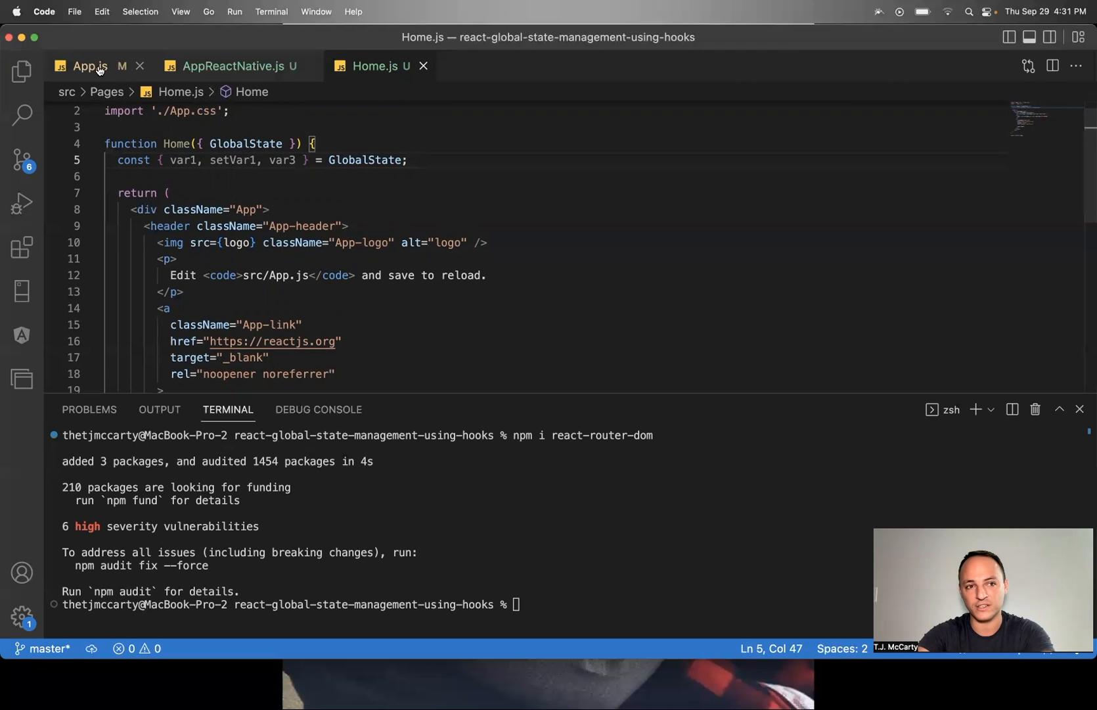
{"action": "left_click", "coordinate": [87, 66]}
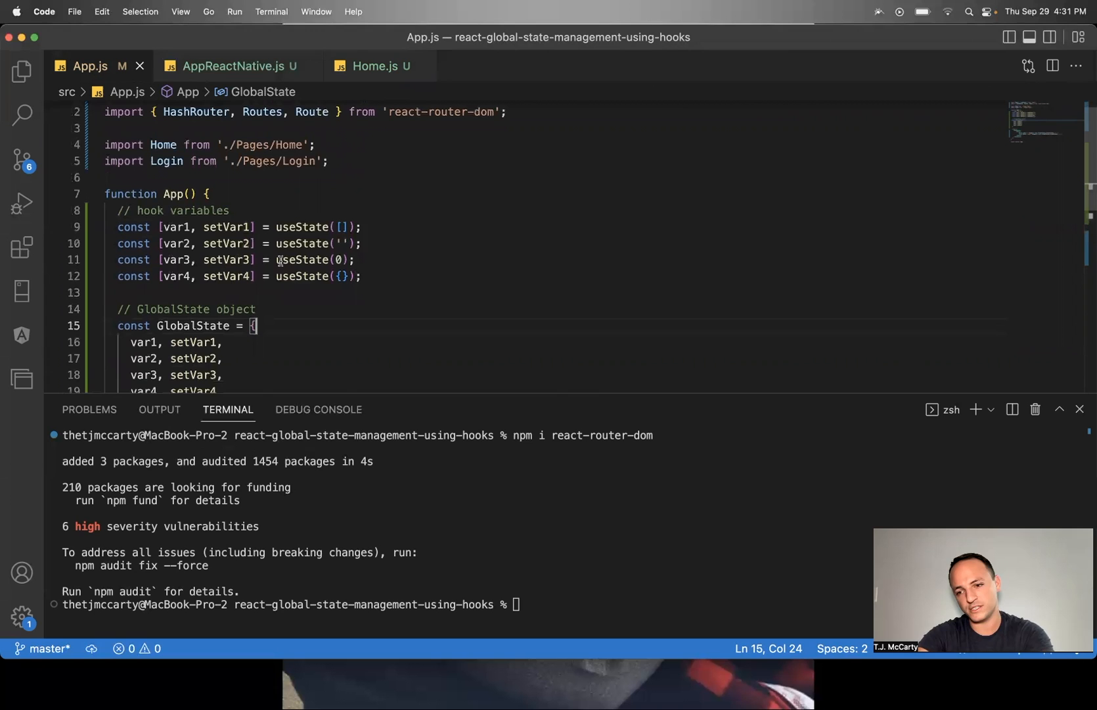
{"action": "mouse_move", "coordinate": [313, 204]}
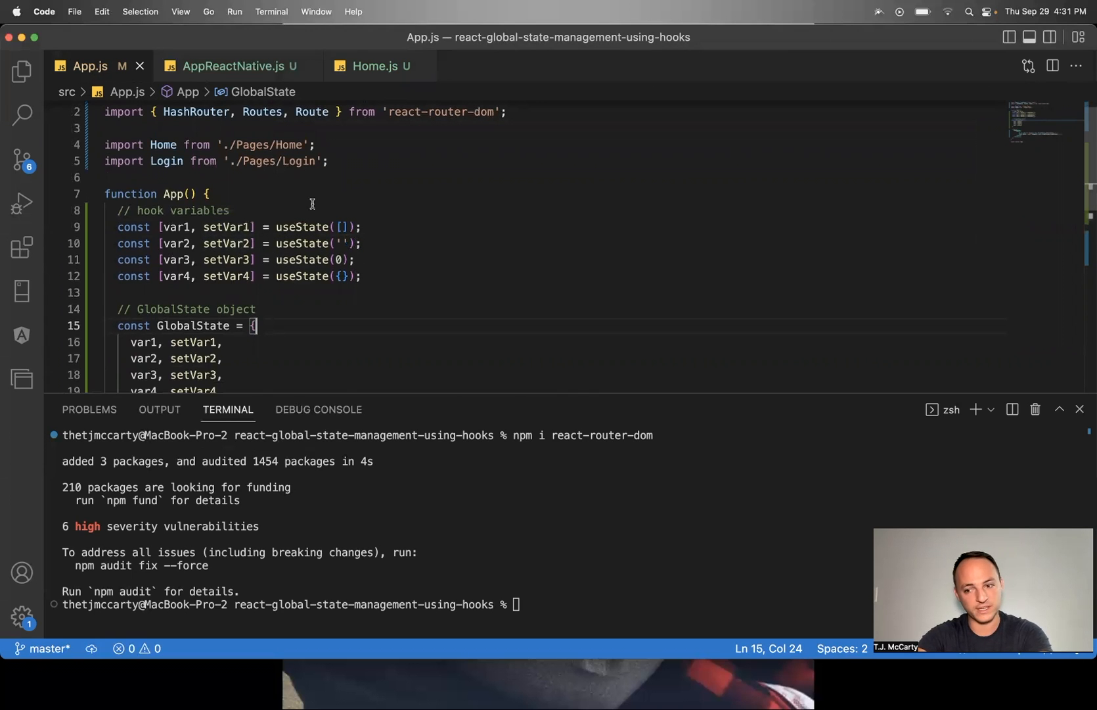
{"action": "mouse_move", "coordinate": [278, 295]}
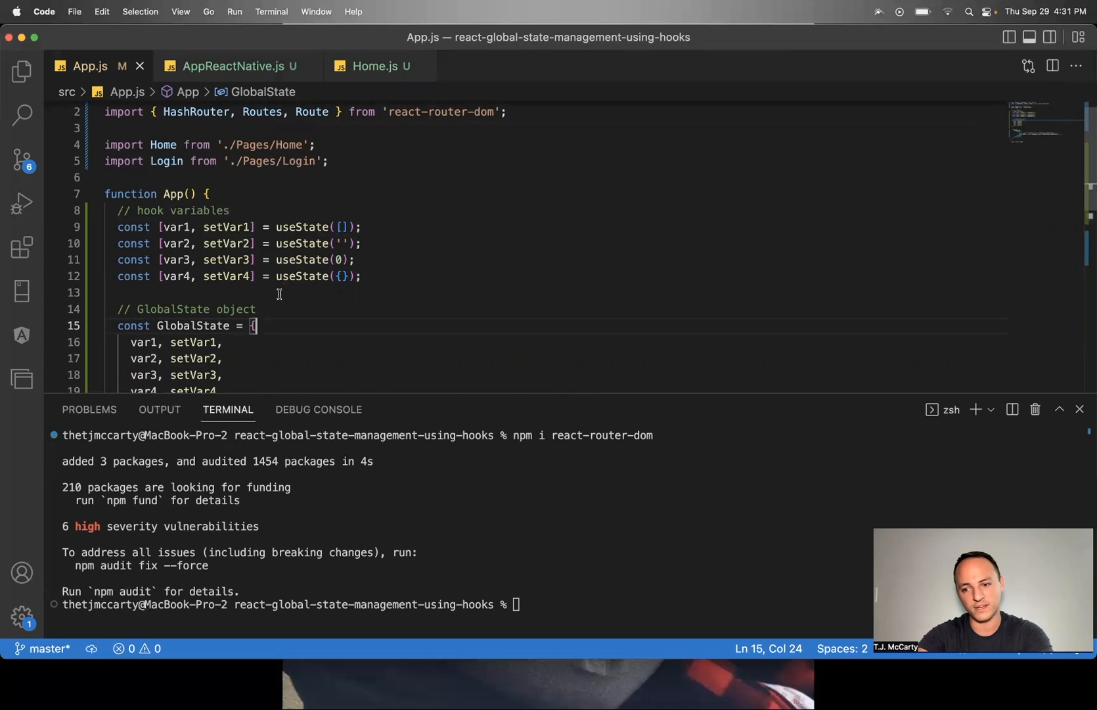
{"action": "scroll", "scroll_direction": "down", "scroll_amount": 3}
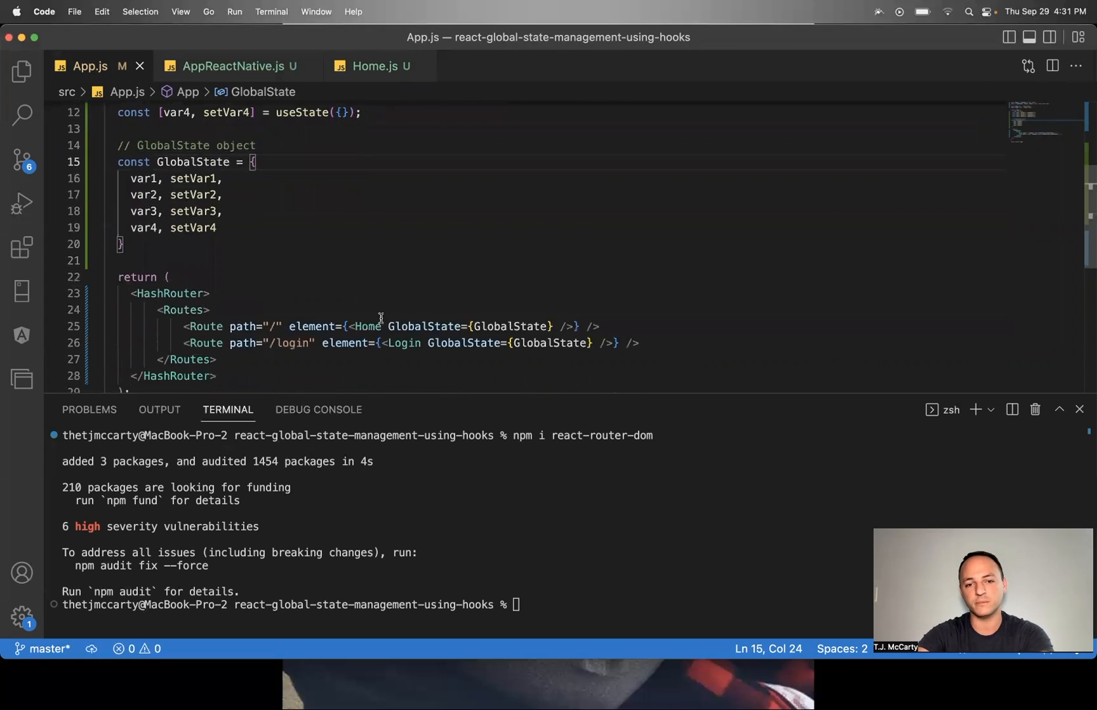
{"action": "left_click", "coordinate": [375, 66]}
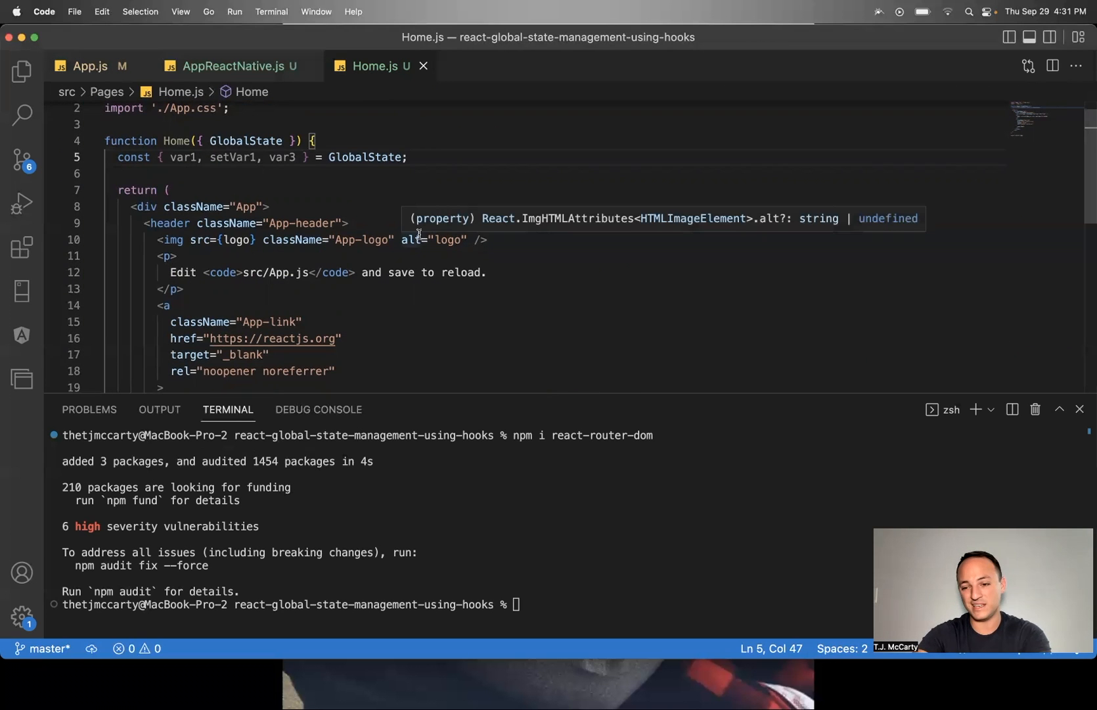